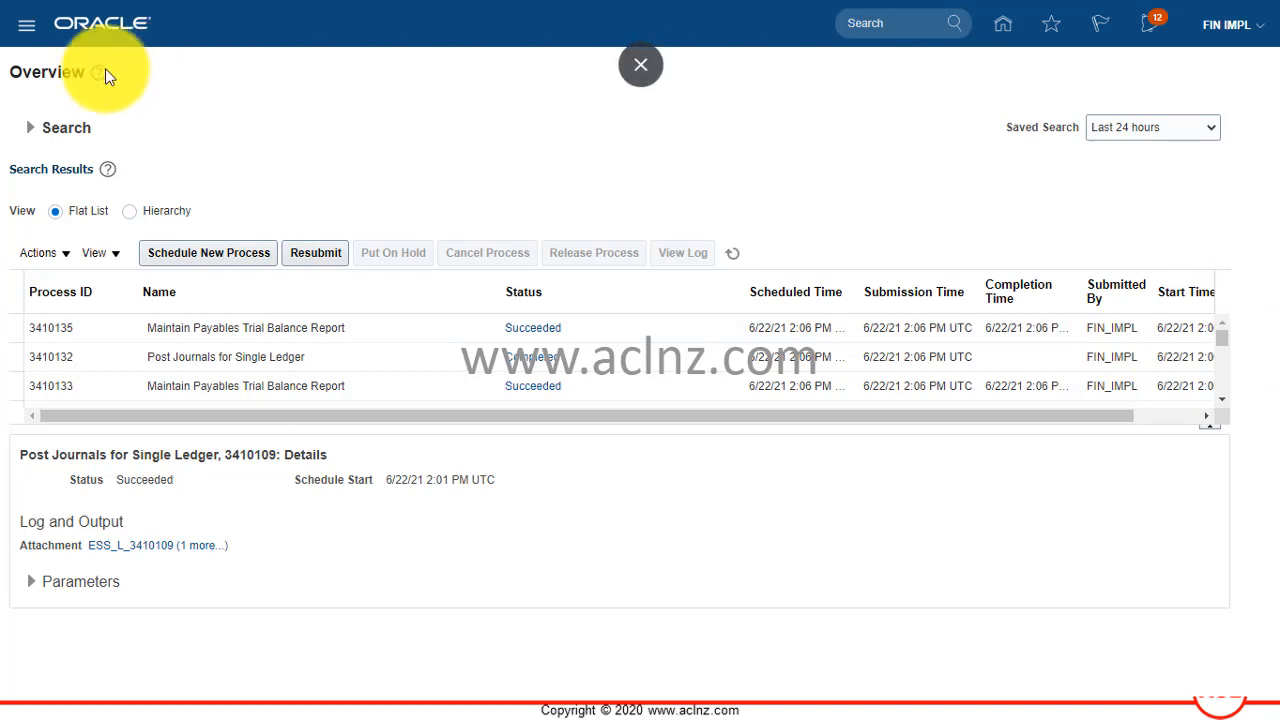
mouse_move(27, 24)
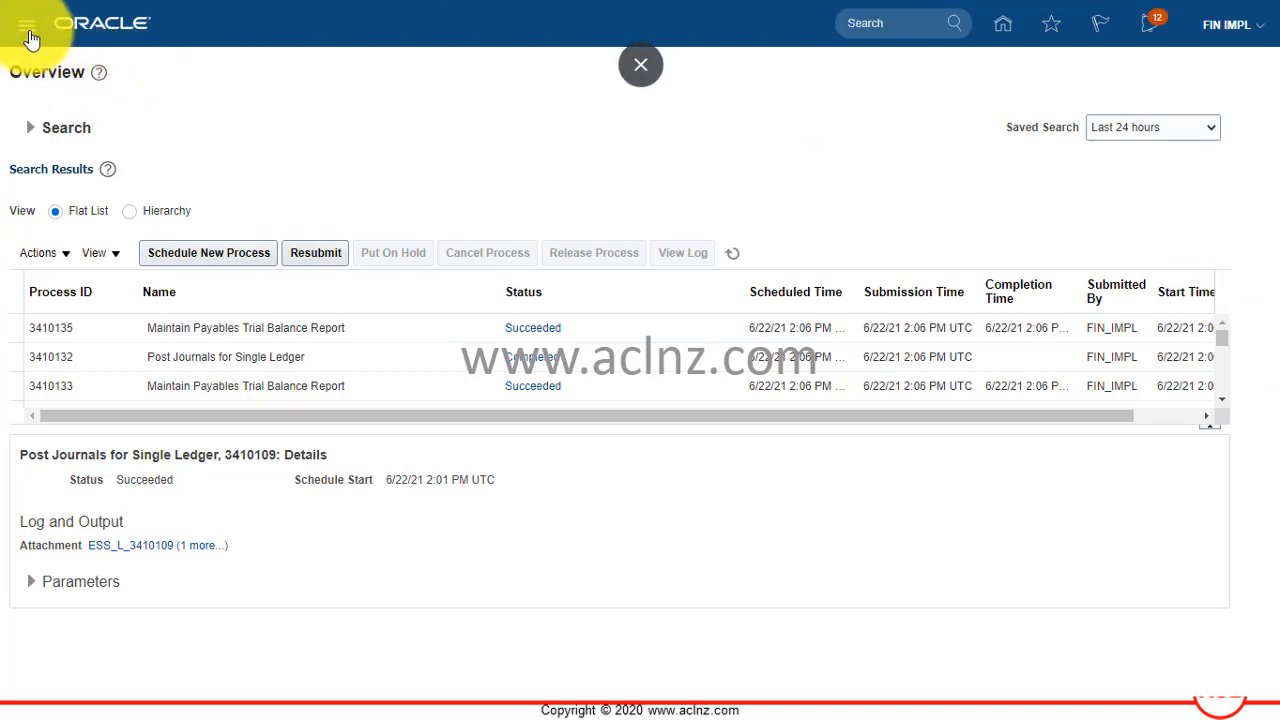
- Open the Navigator and scroll down to the General Accounting entries
left_click(29, 28)
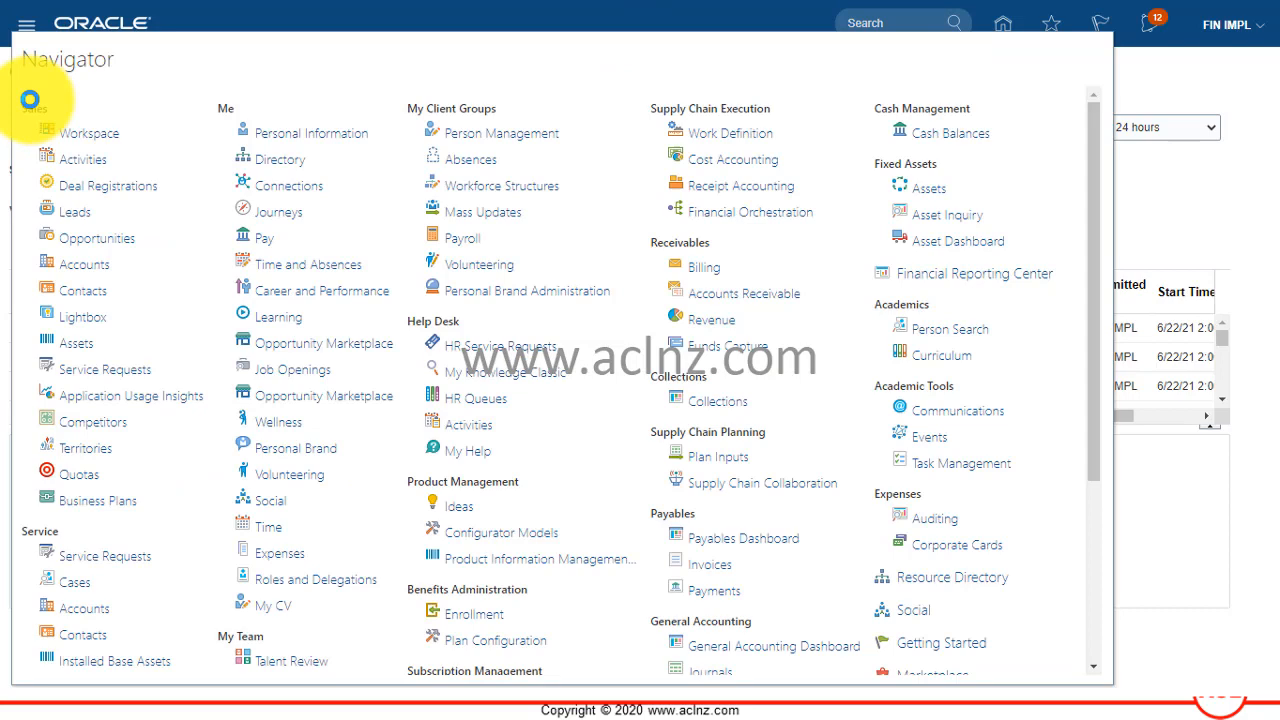
mouse_move(1032, 379)
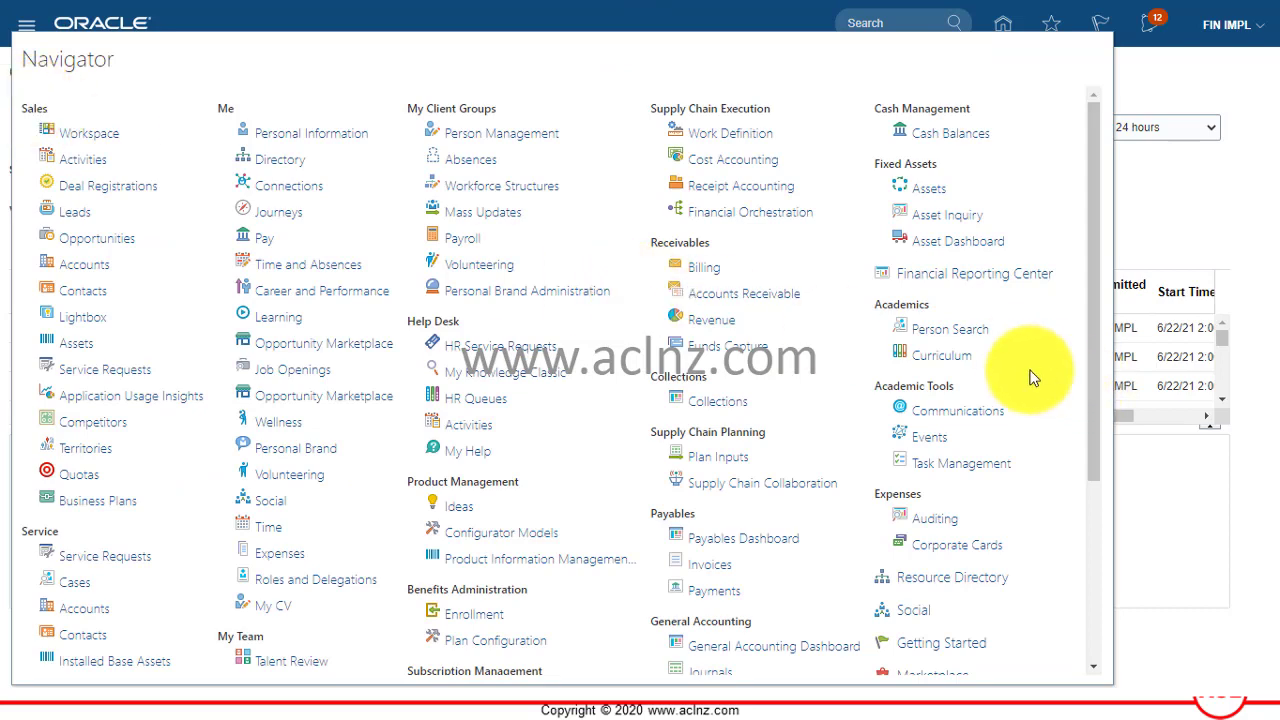
mouse_move(883, 360)
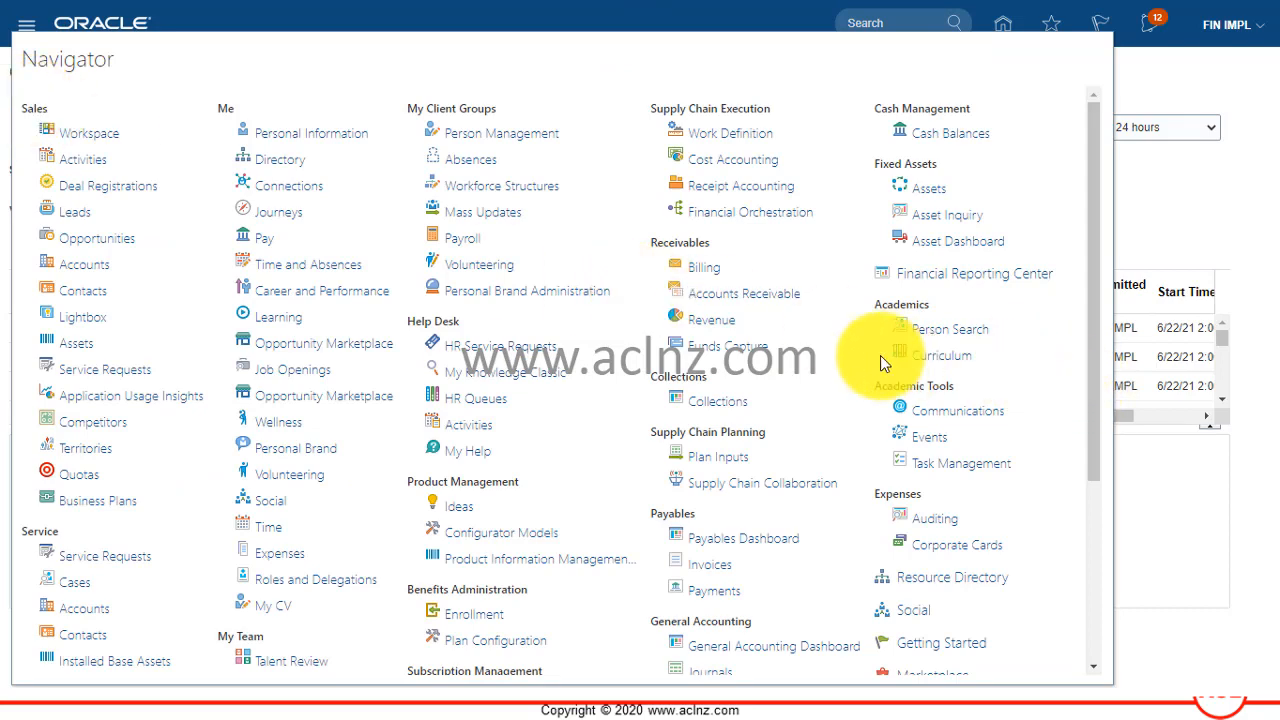
scroll("down", 3)
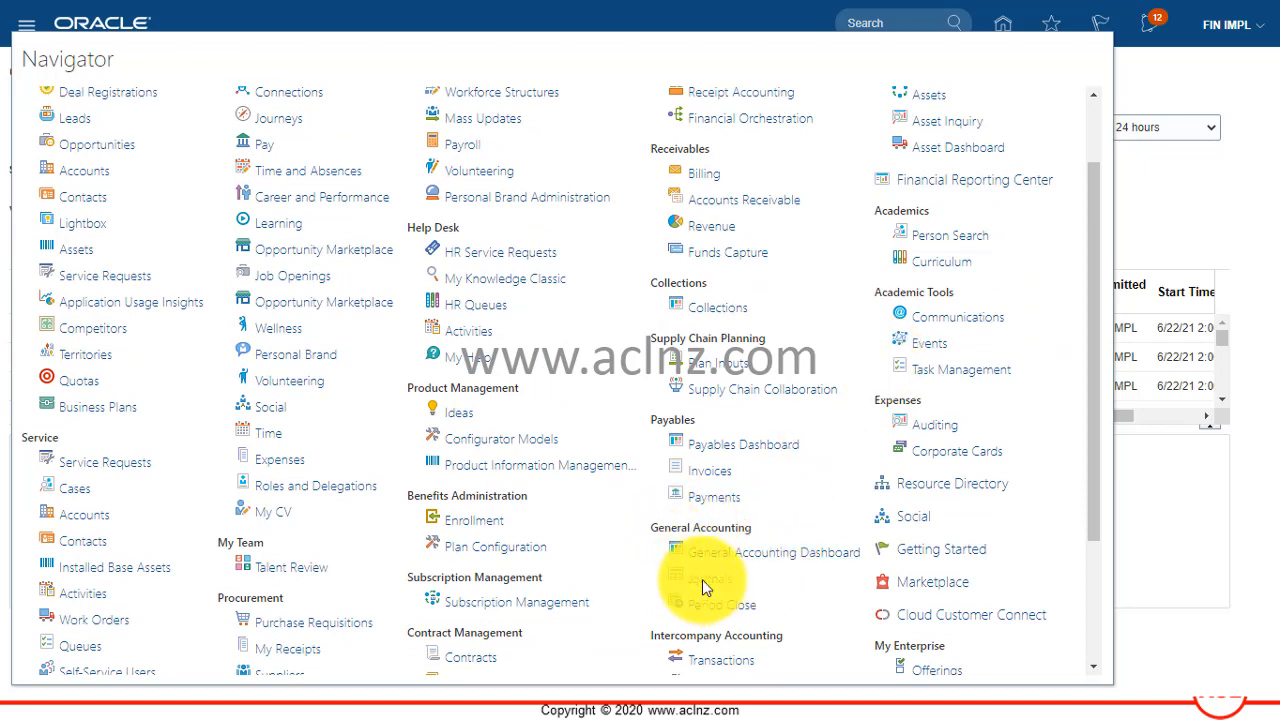
- Go to General Accounting > Journals and show the Tasks panel with its journal actions
left_click(706, 578)
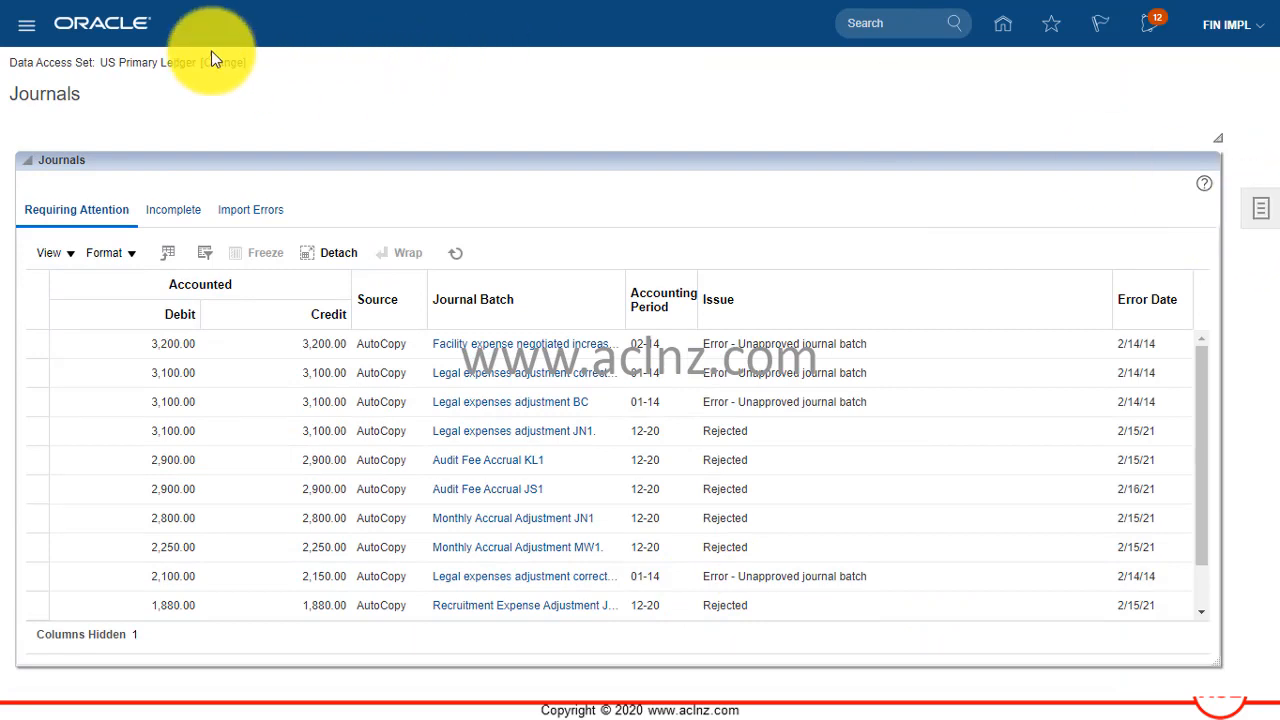
mouse_move(182, 63)
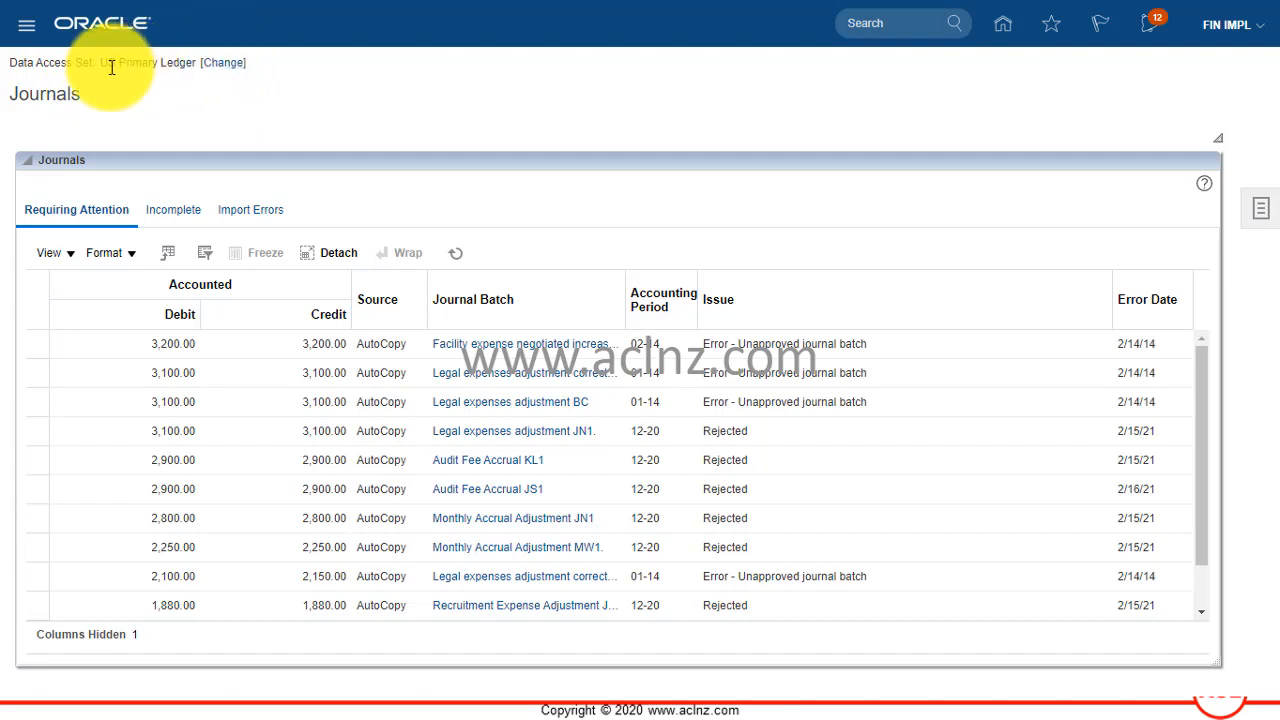
mouse_move(1267, 209)
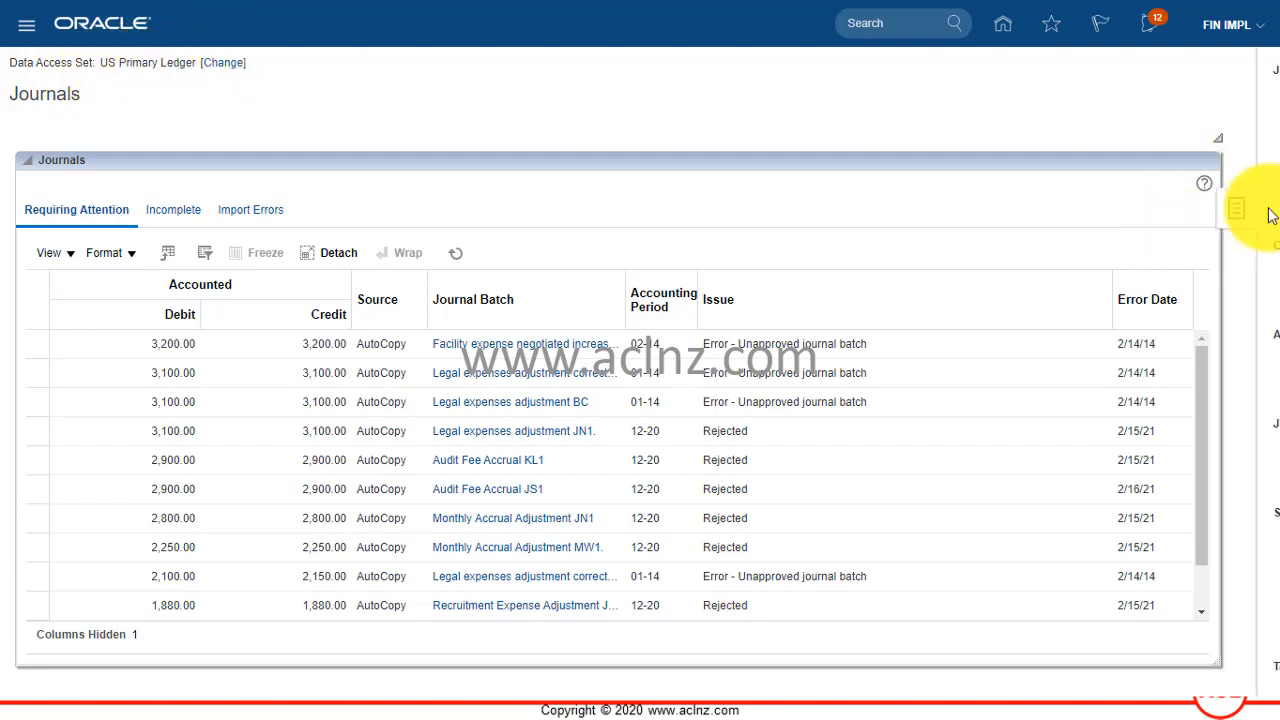
left_click(1239, 206)
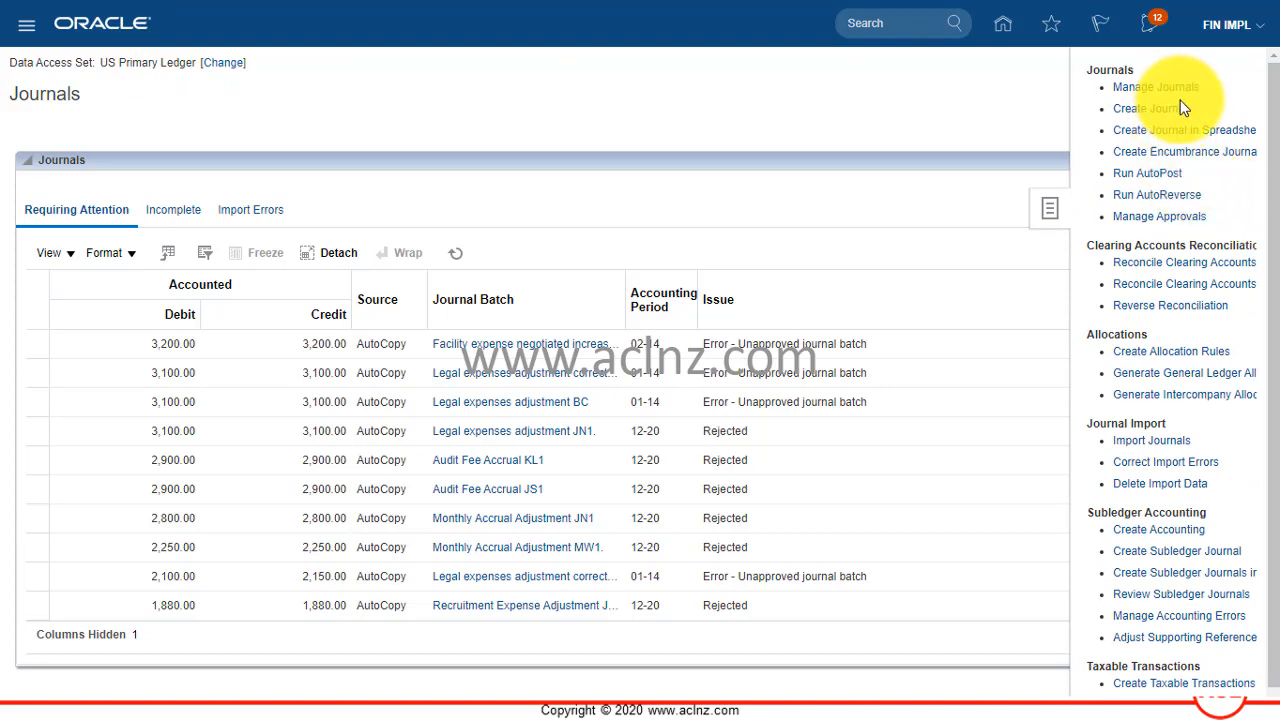
mouse_move(1157, 87)
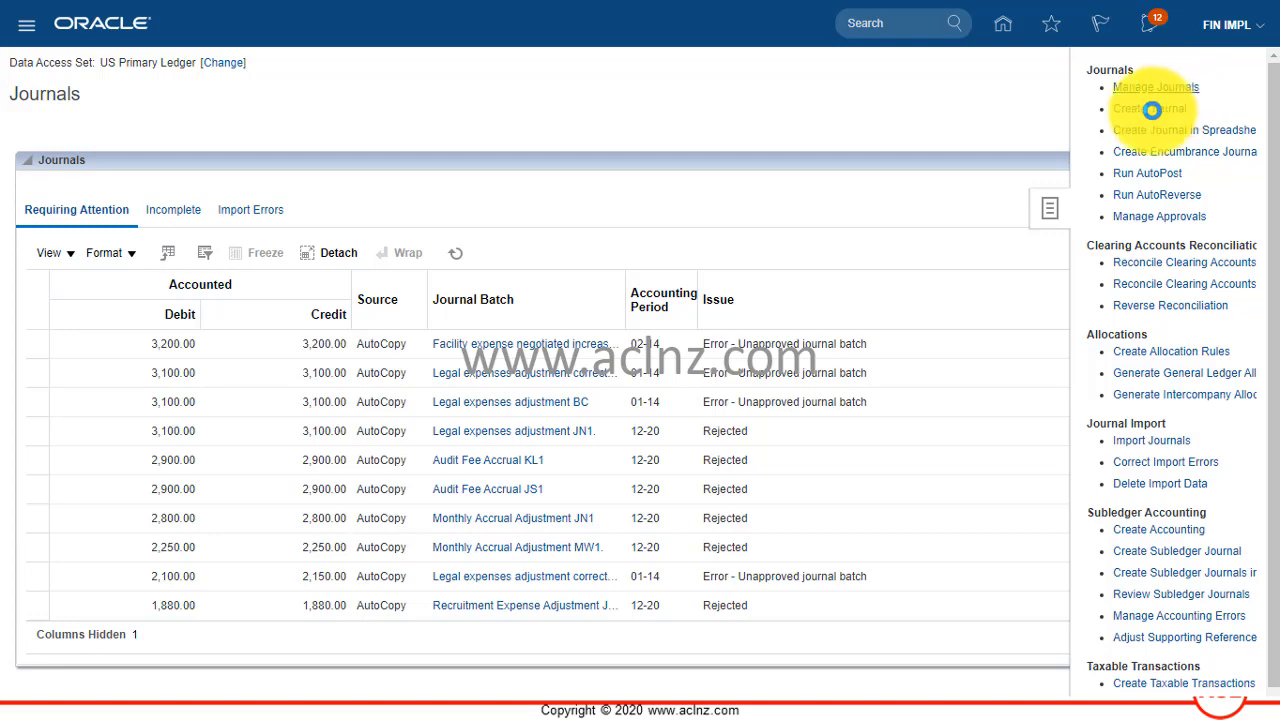
- Start a Manage Journals search with expanded criteria and accounting period 06-21
left_click(1153, 87)
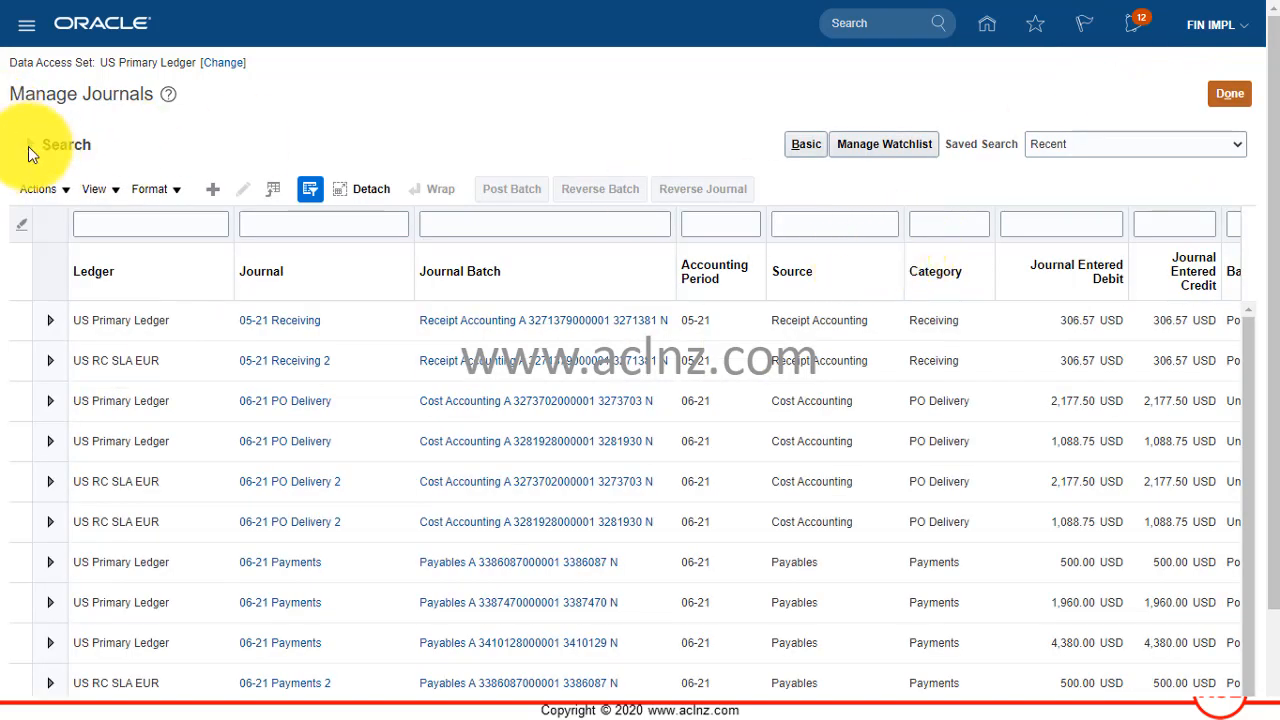
left_click(30, 144)
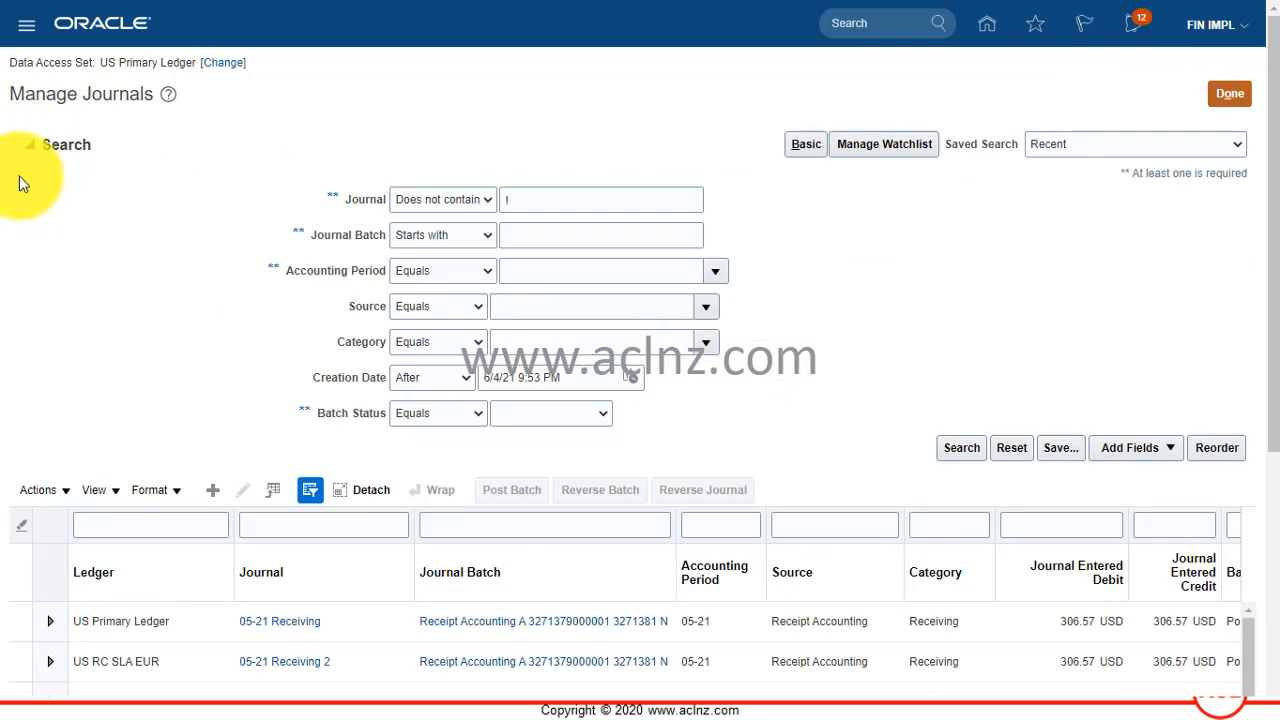
left_click(600, 199)
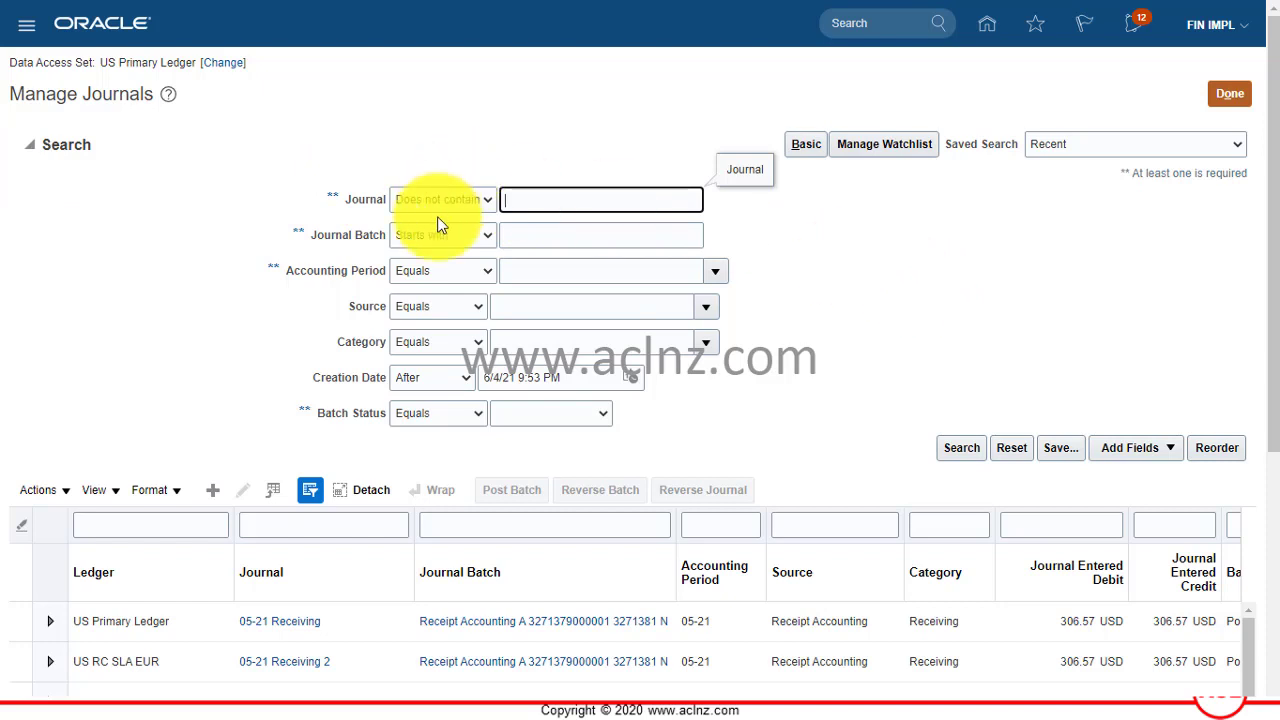
mouse_move(722, 271)
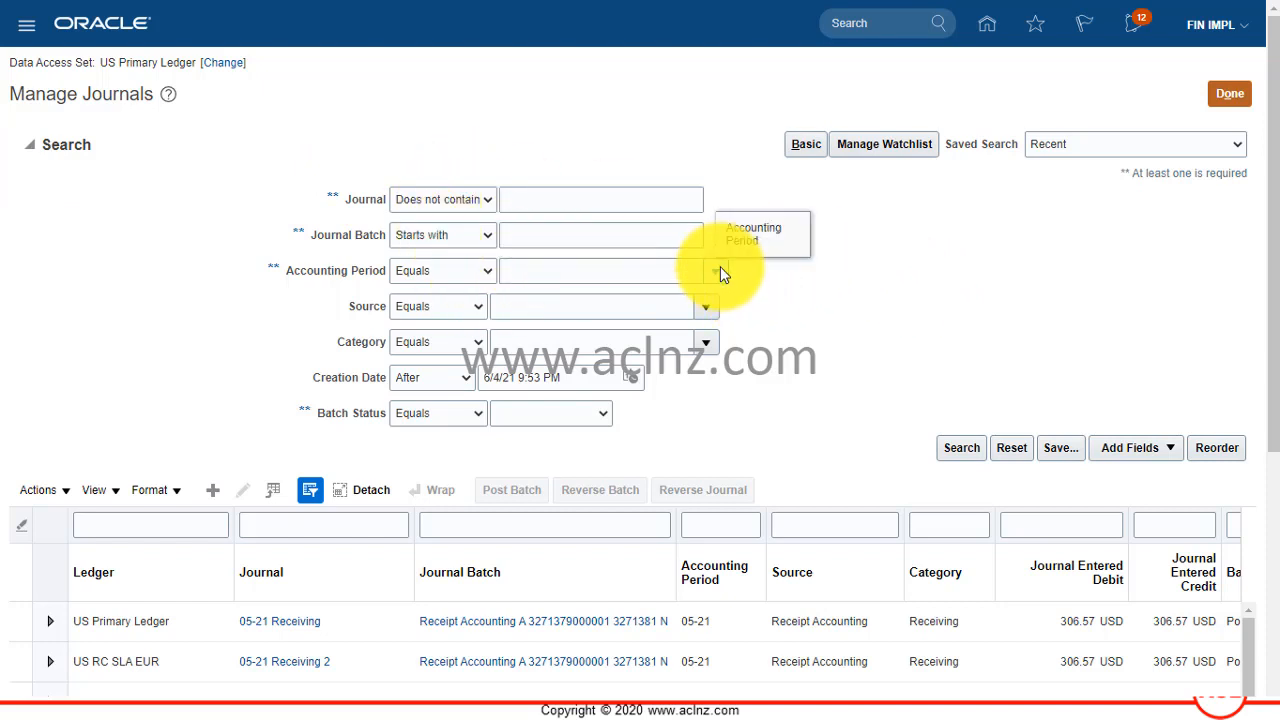
left_click(715, 270)
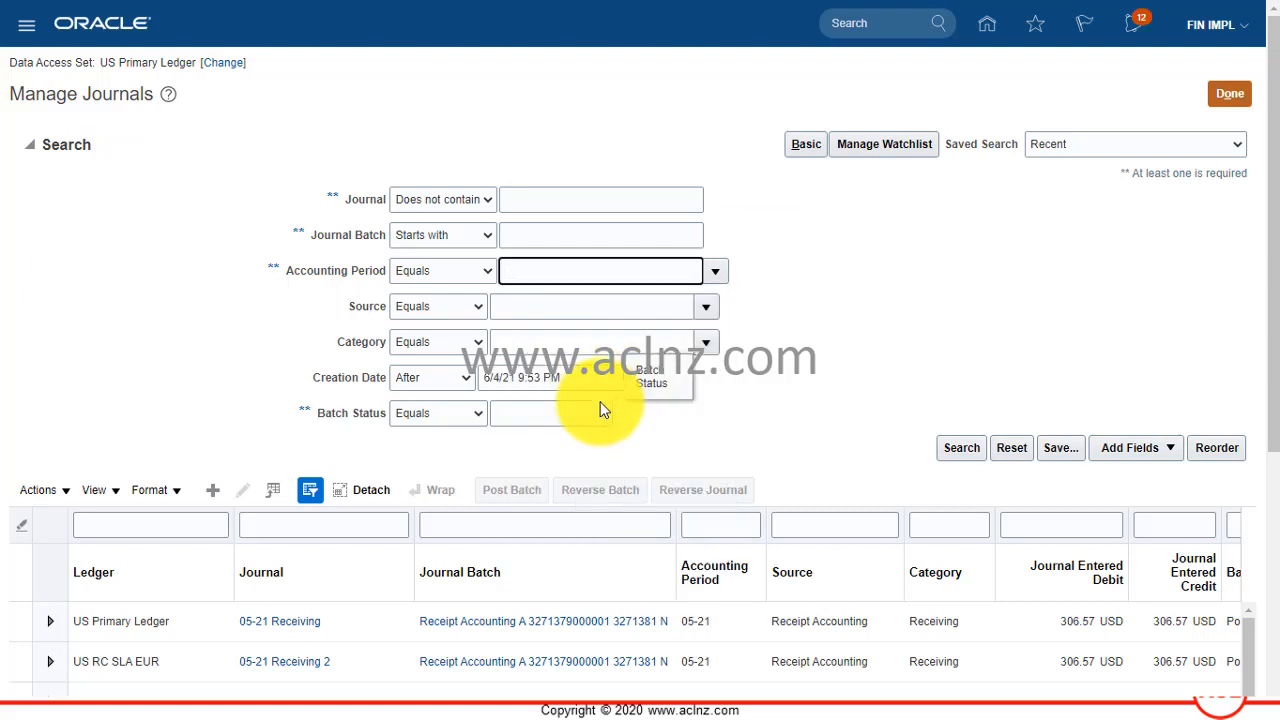
type("06-21")
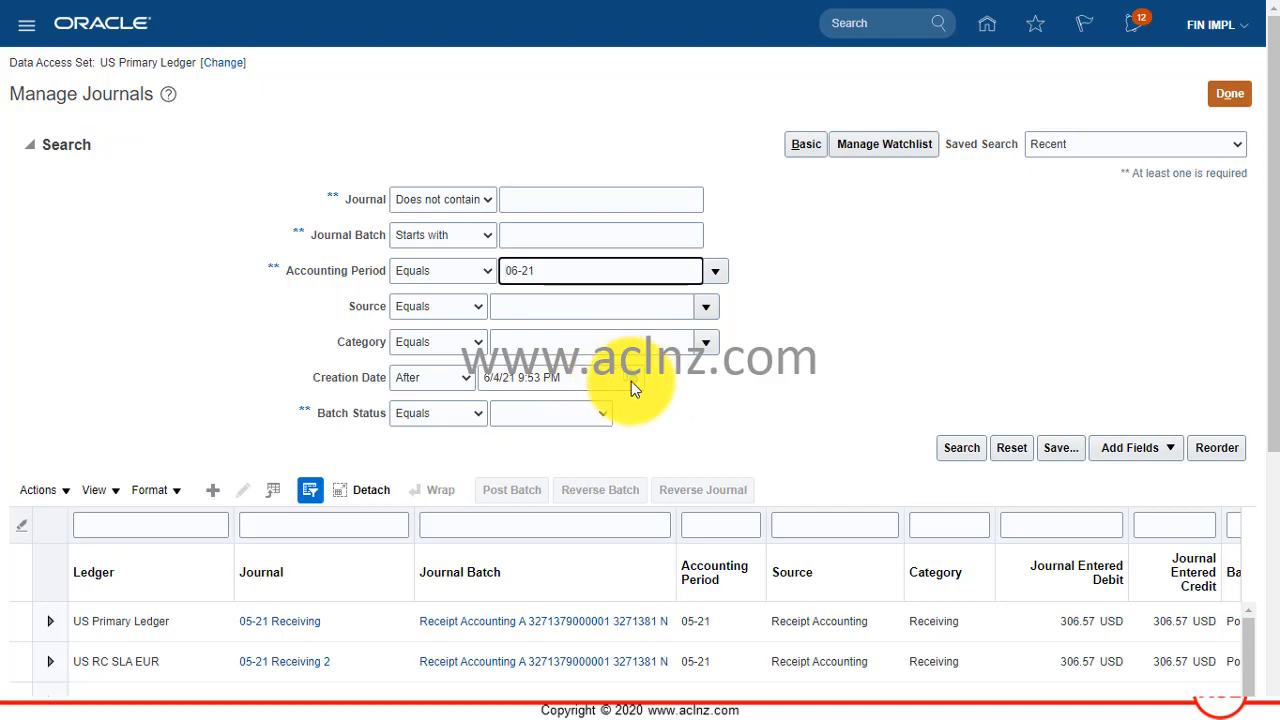
- Set the creation date criterion to after June 22, 2021, 9:53 AM
left_click(630, 378)
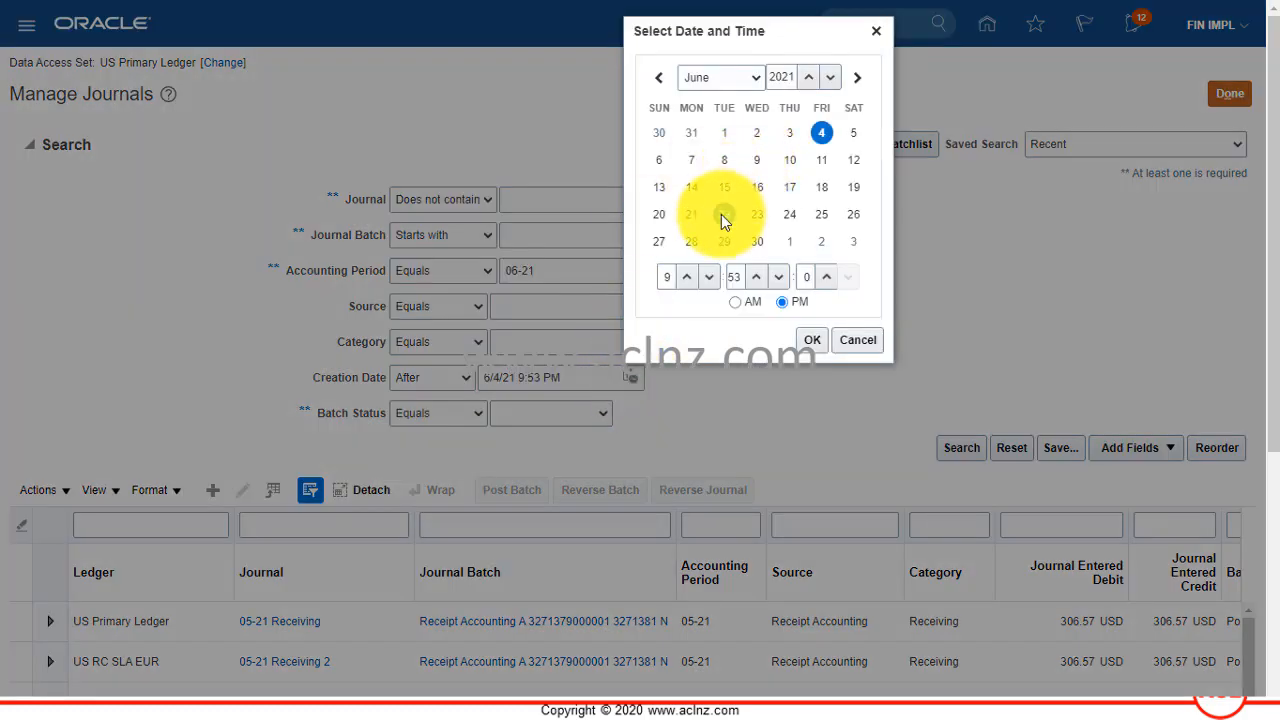
left_click(812, 339)
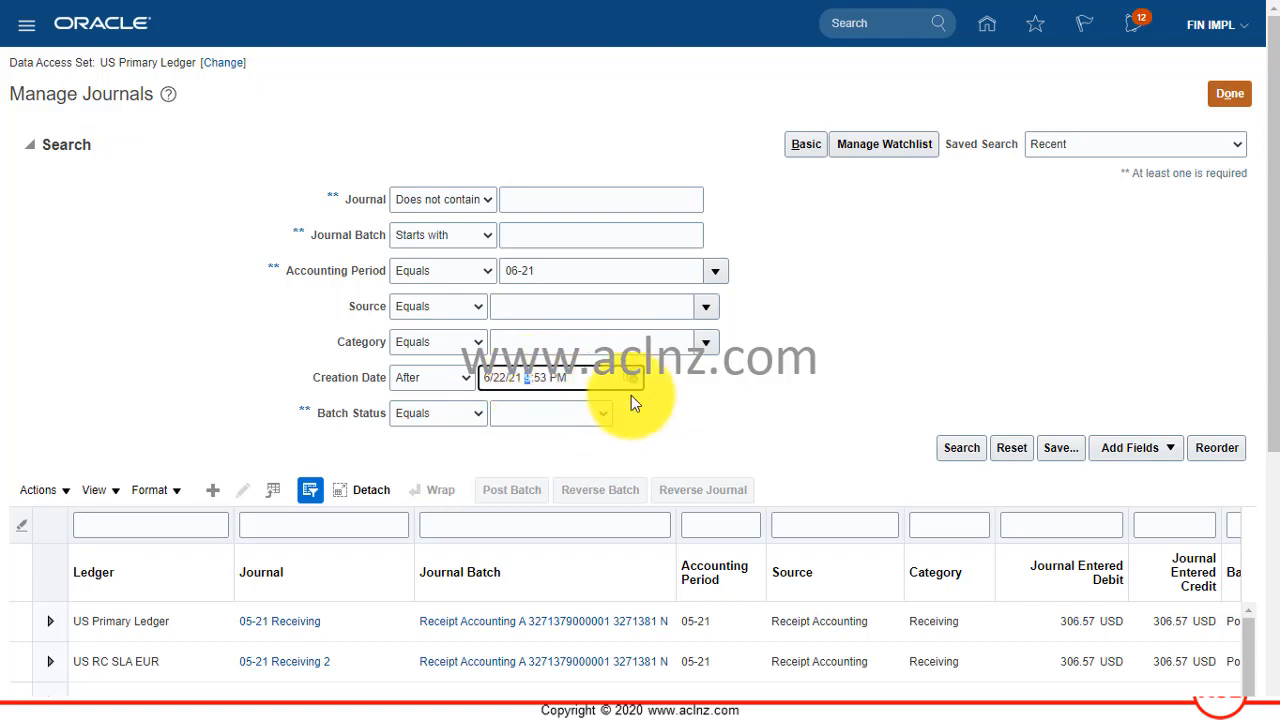
left_click(629, 377)
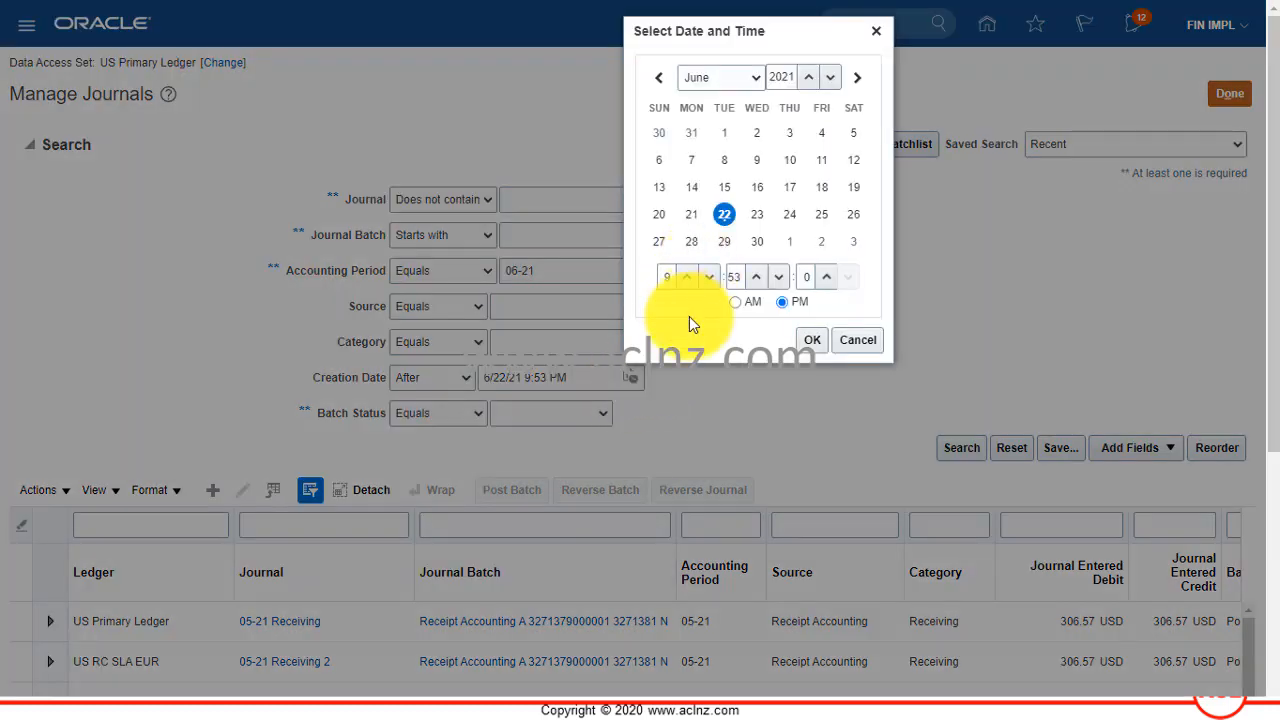
left_click(734, 302)
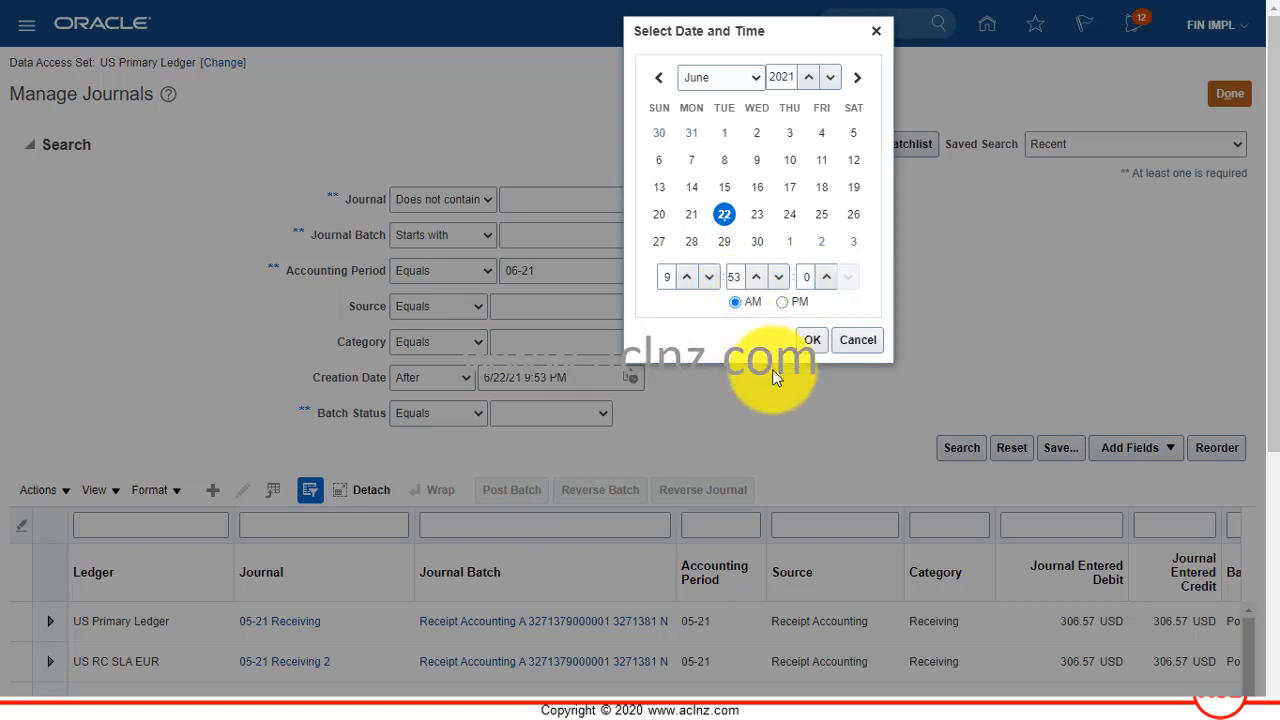
left_click(812, 340)
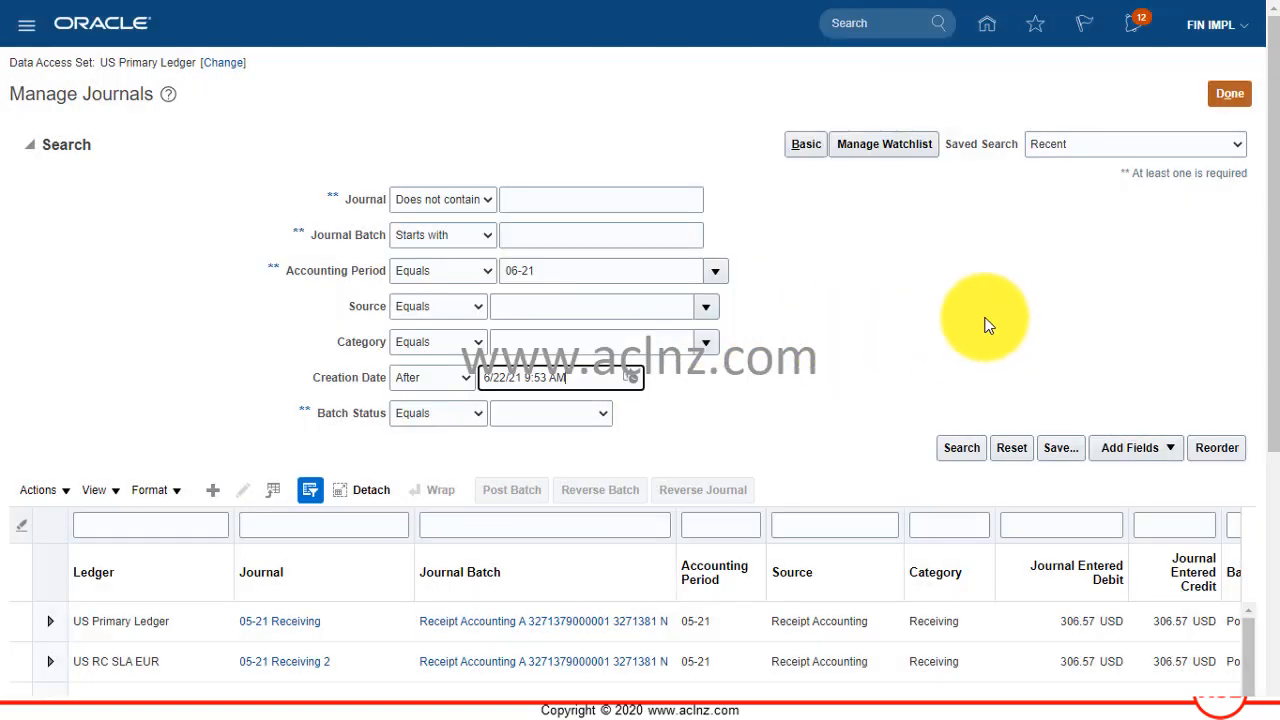
- Search journals and open the 06-21 Purchase Invoices journal to review its liability lines
left_click(960, 448)
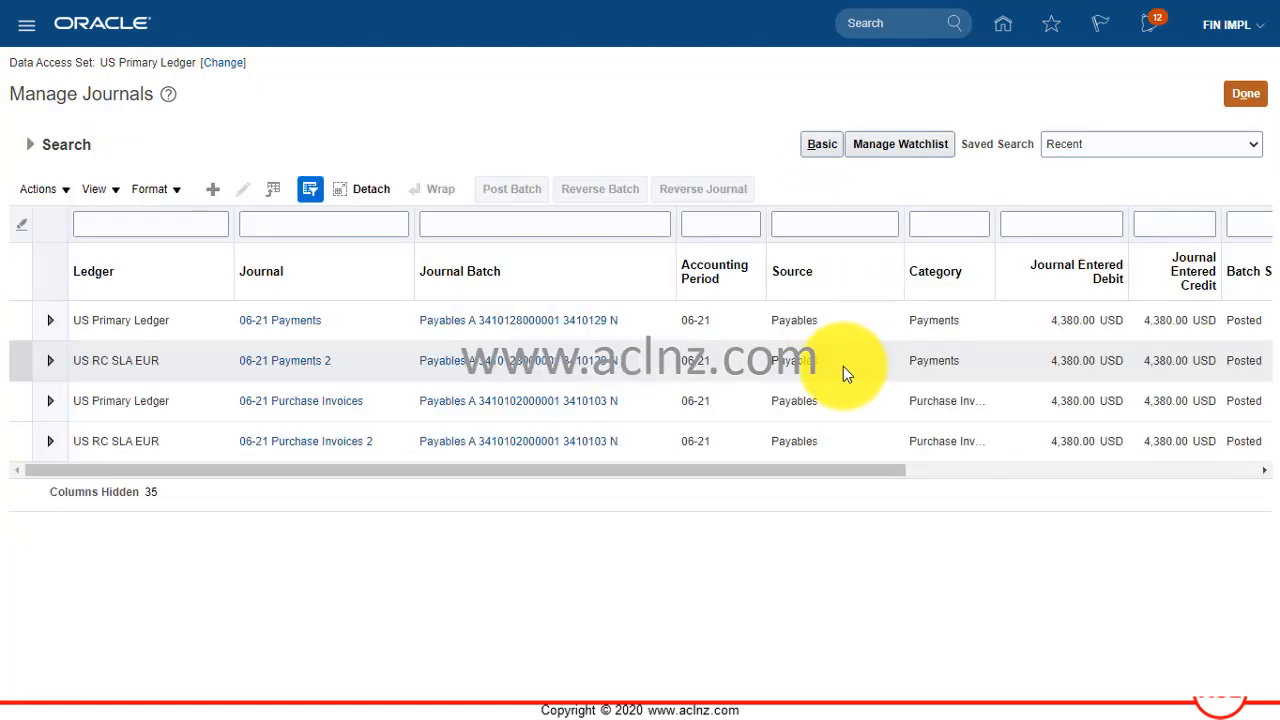
mouse_move(317, 368)
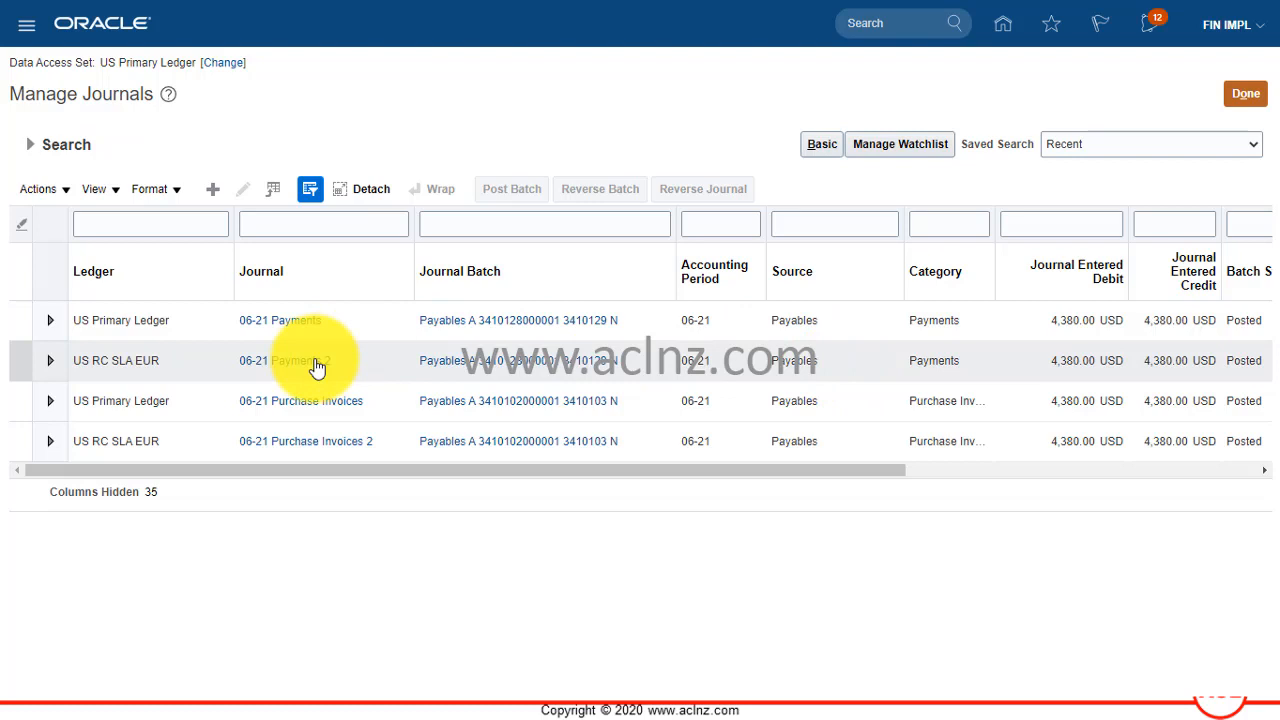
mouse_move(311, 405)
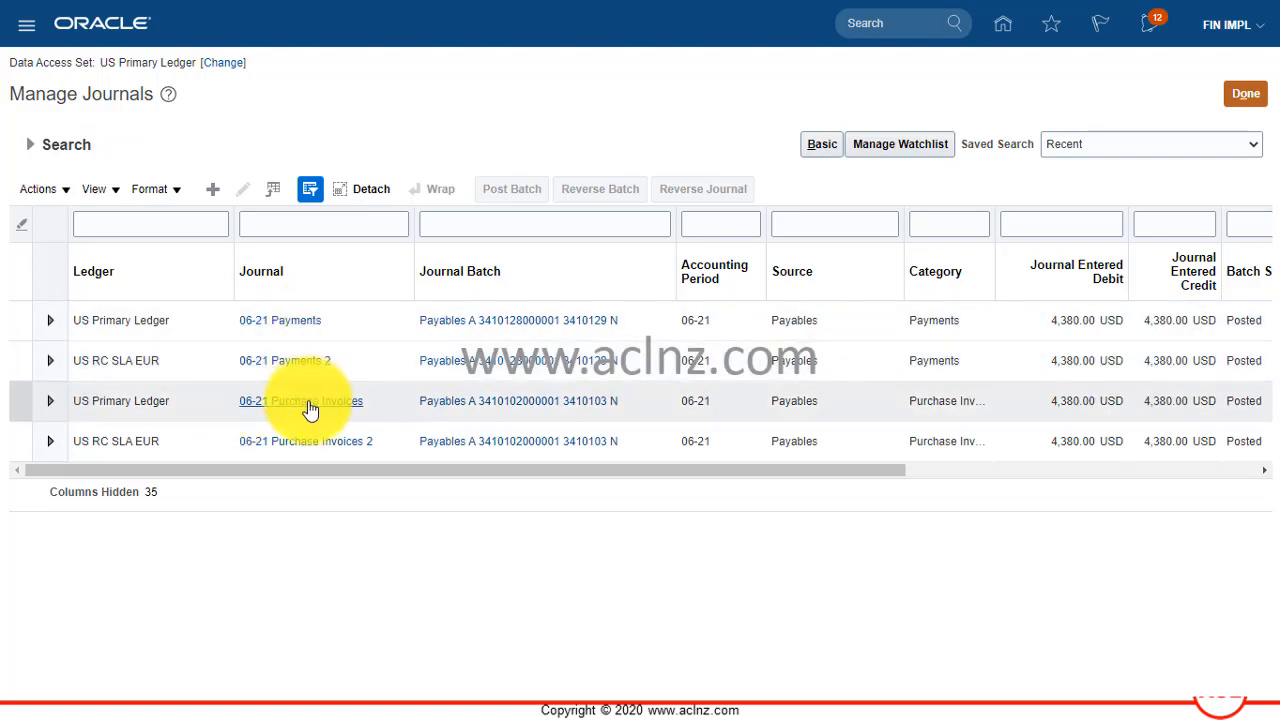
mouse_move(260, 412)
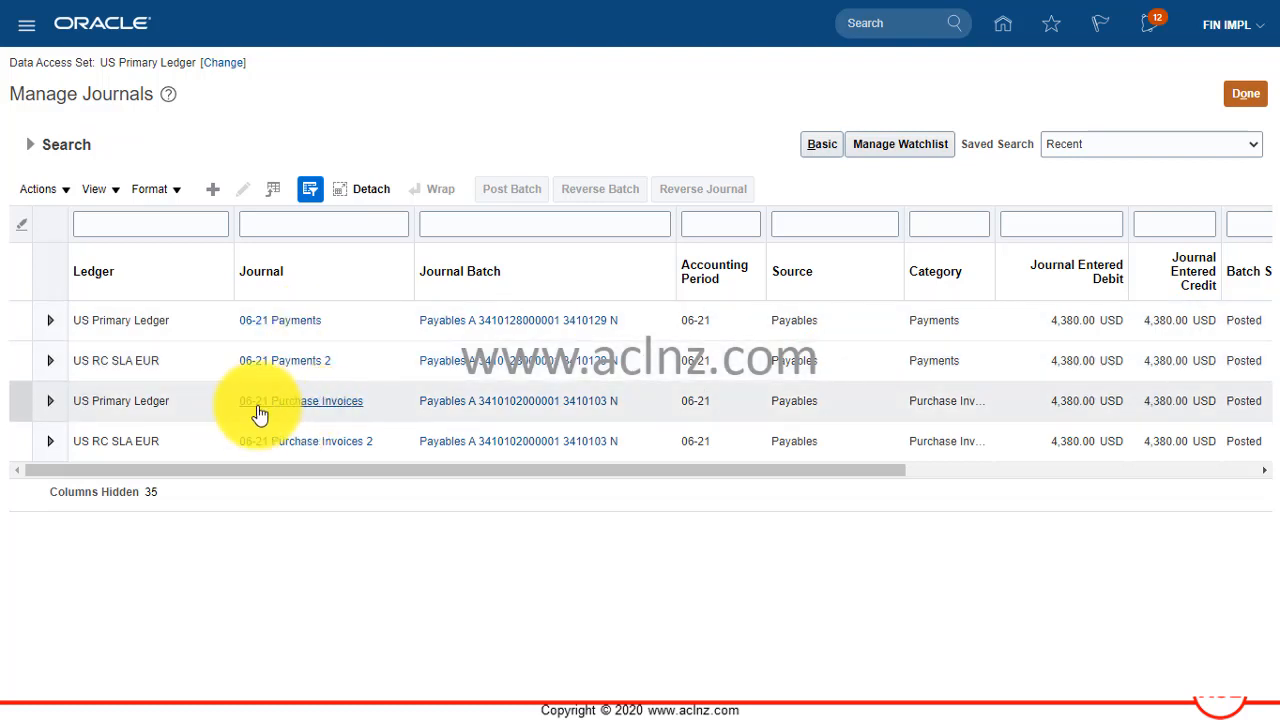
left_click(120, 401)
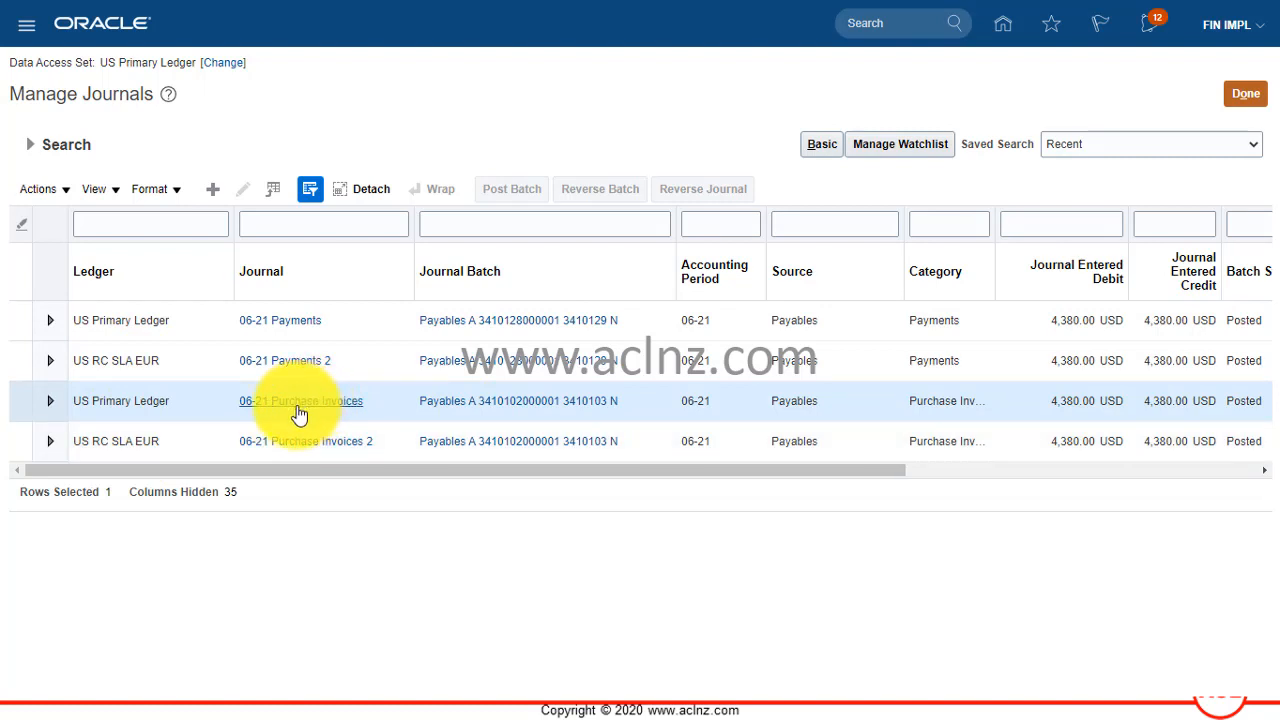
left_click(300, 401)
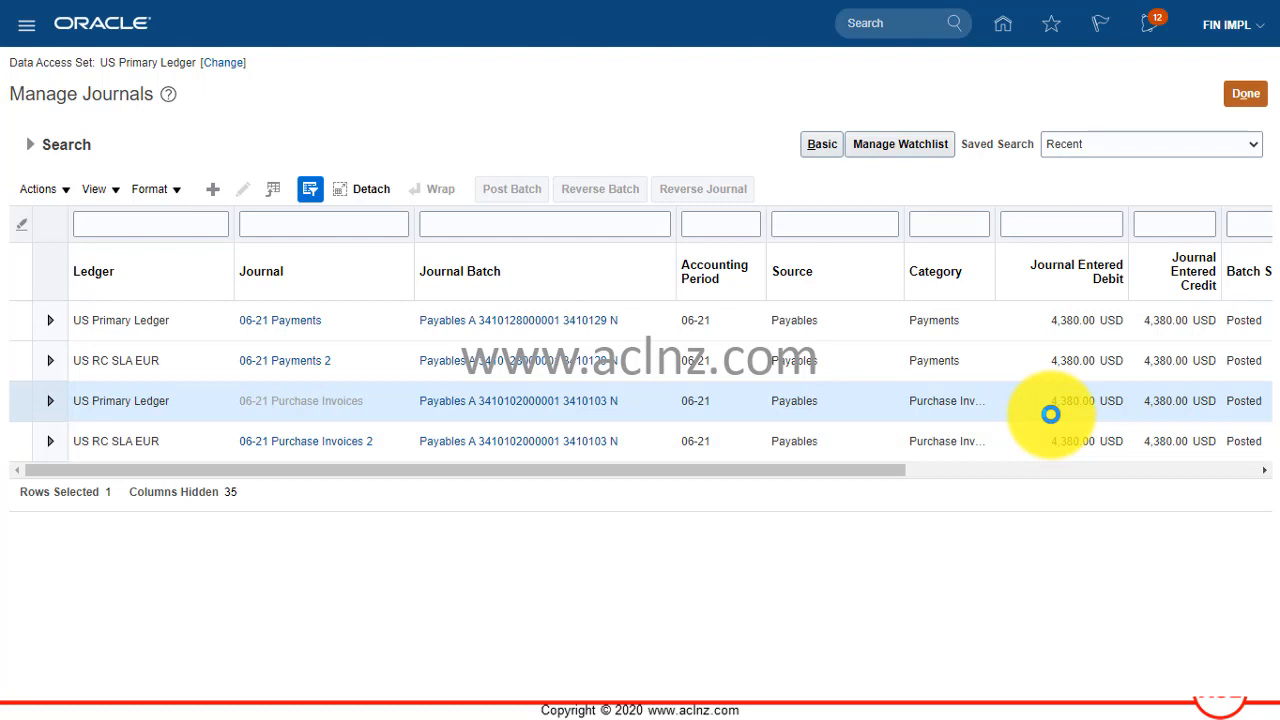
mouse_move(1059, 407)
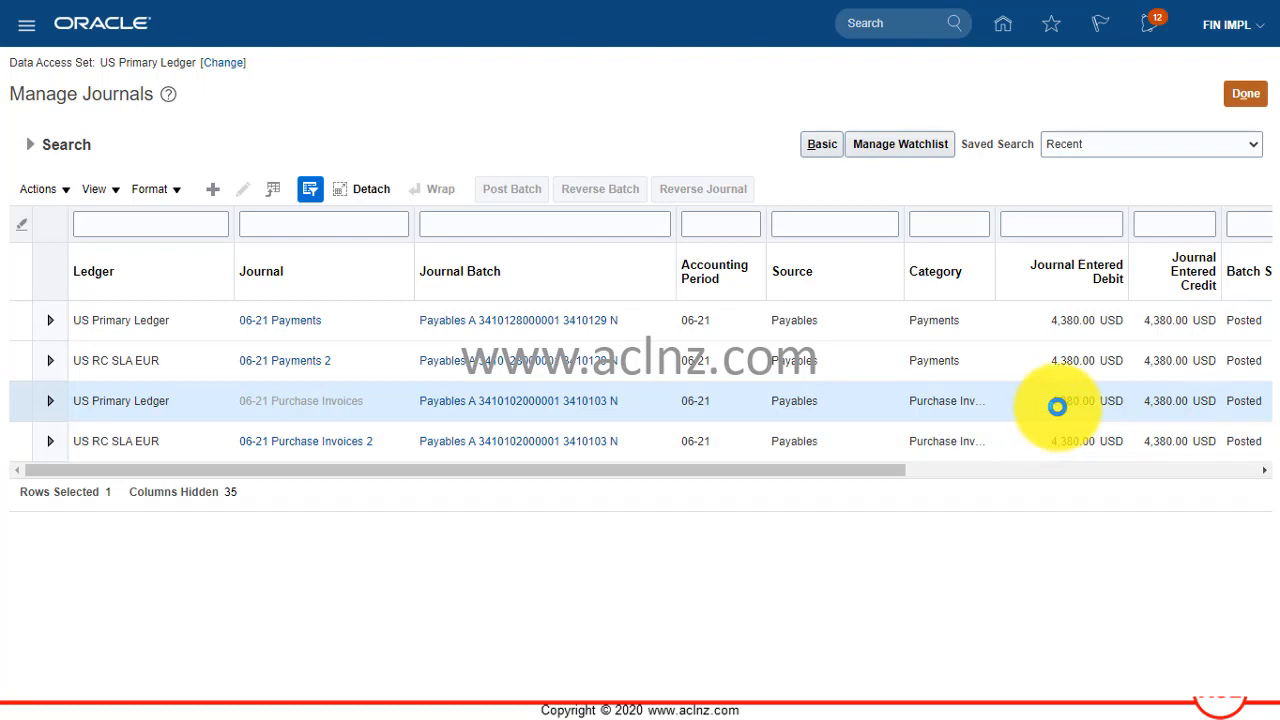
mouse_move(1074, 404)
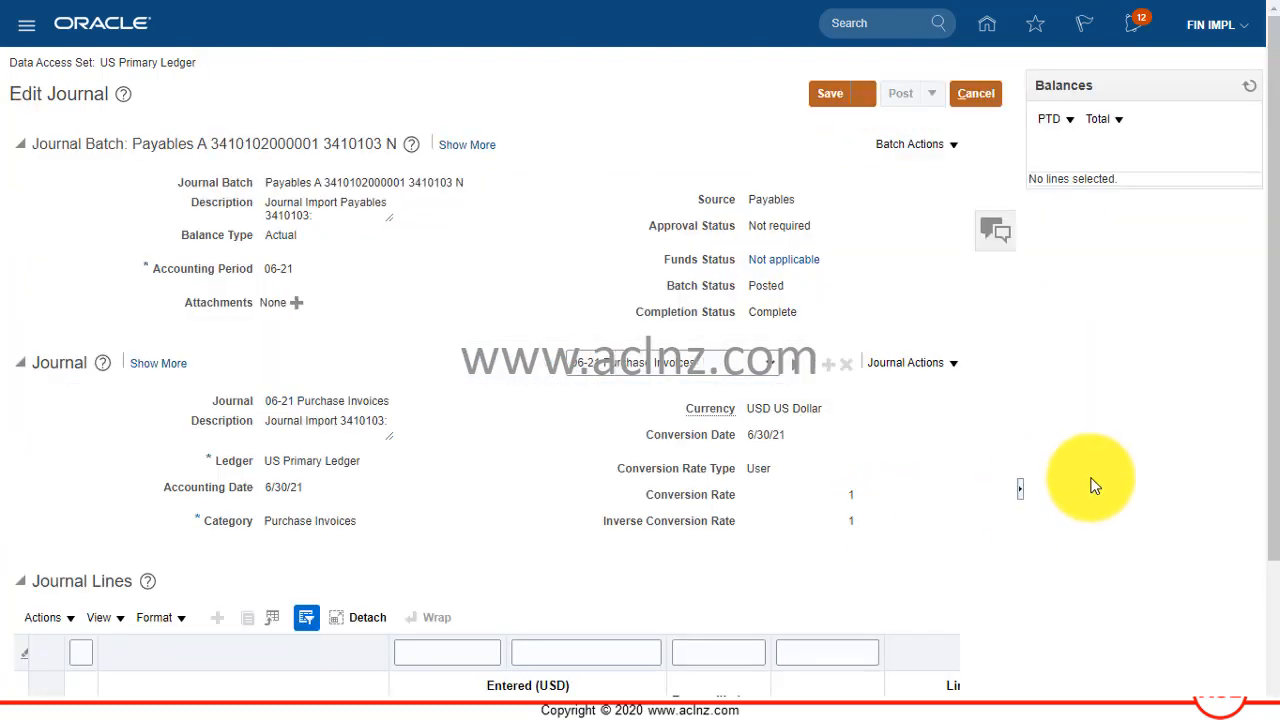
mouse_move(1105, 475)
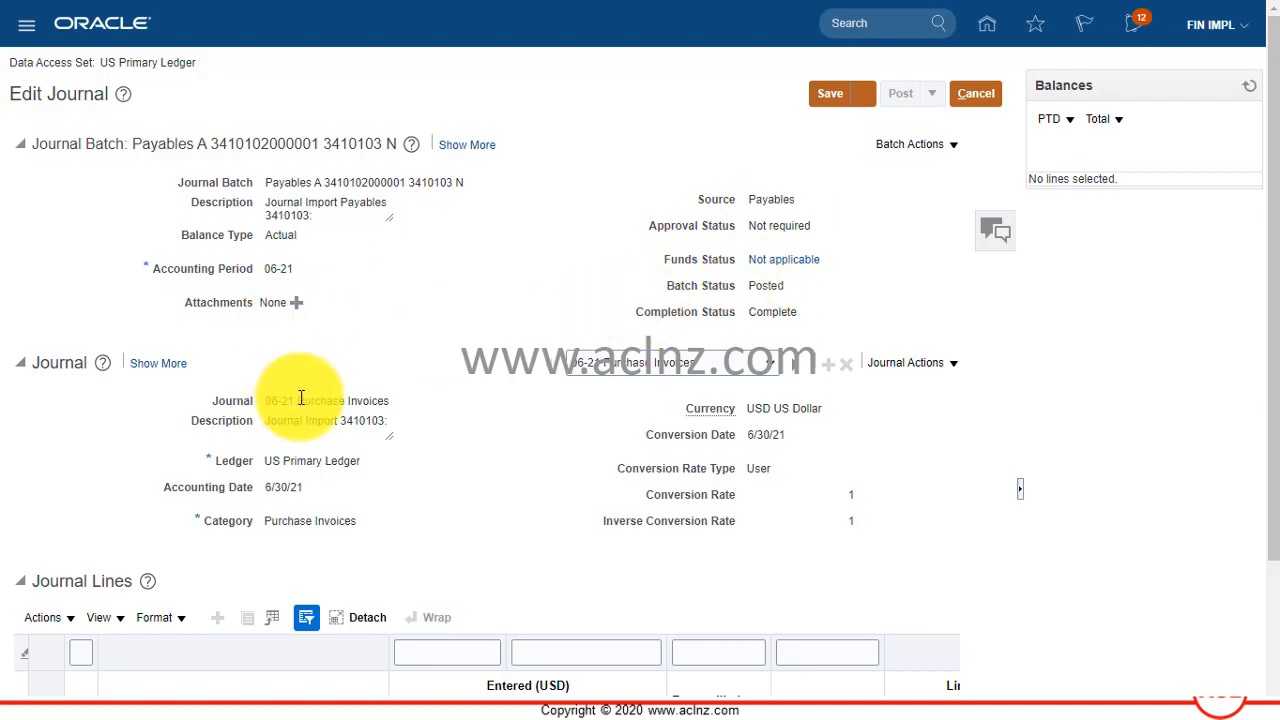
scroll("down", 3)
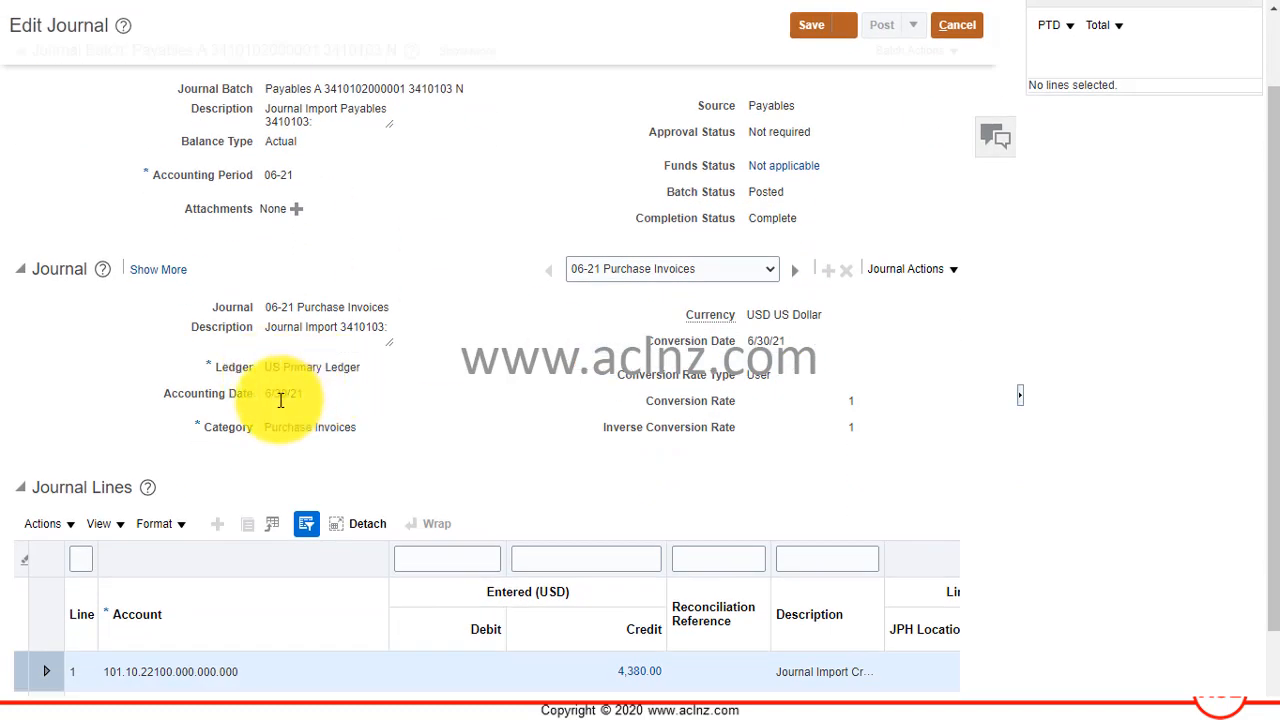
double_click(289, 427)
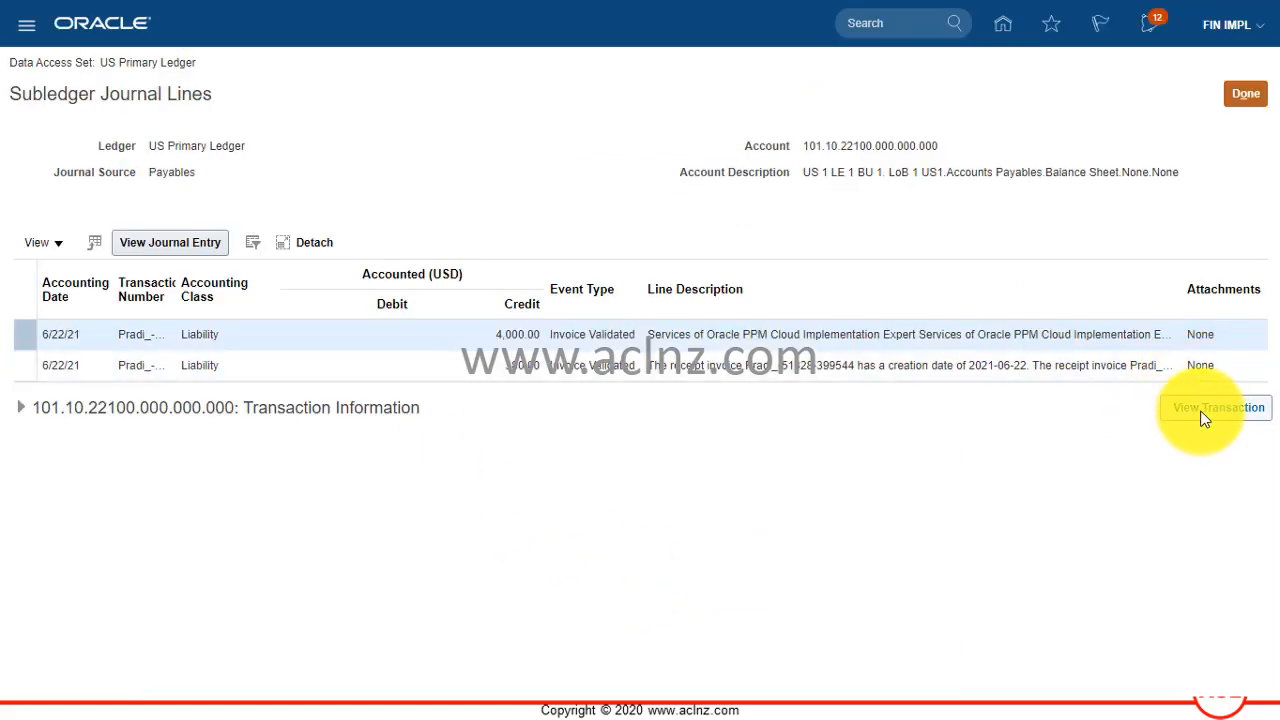
left_click(1215, 407)
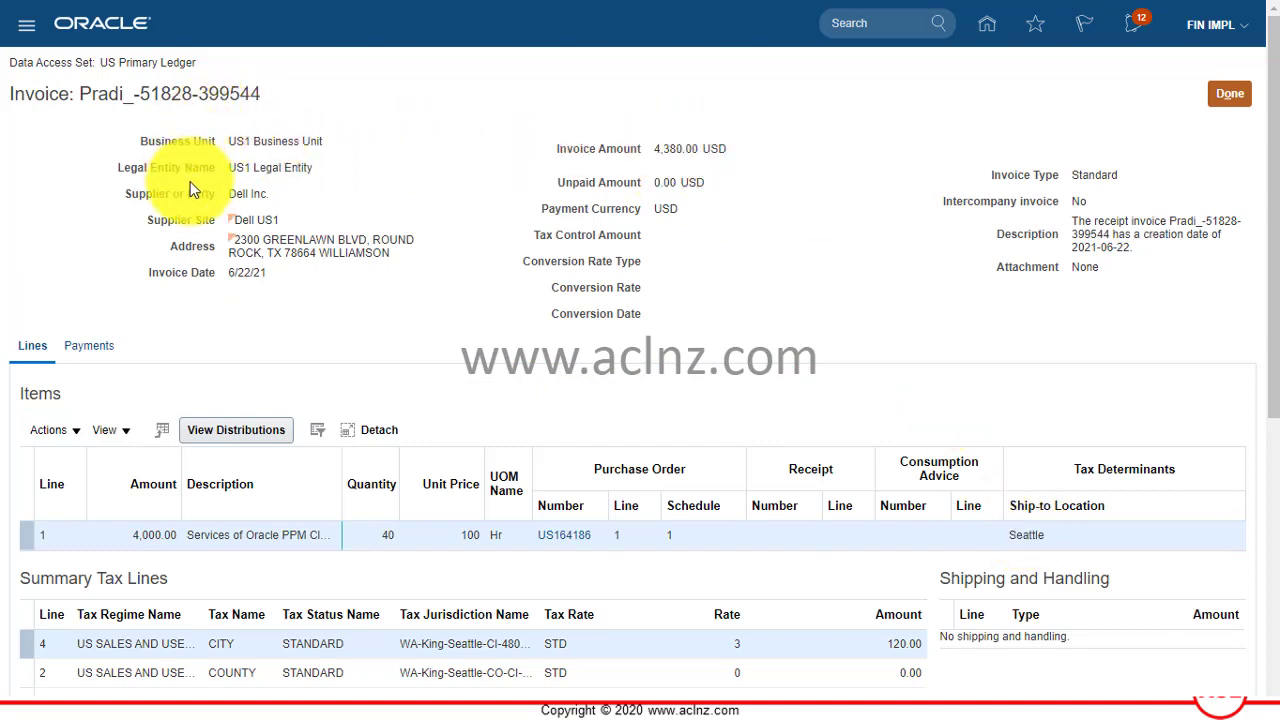
double_click(168, 93)
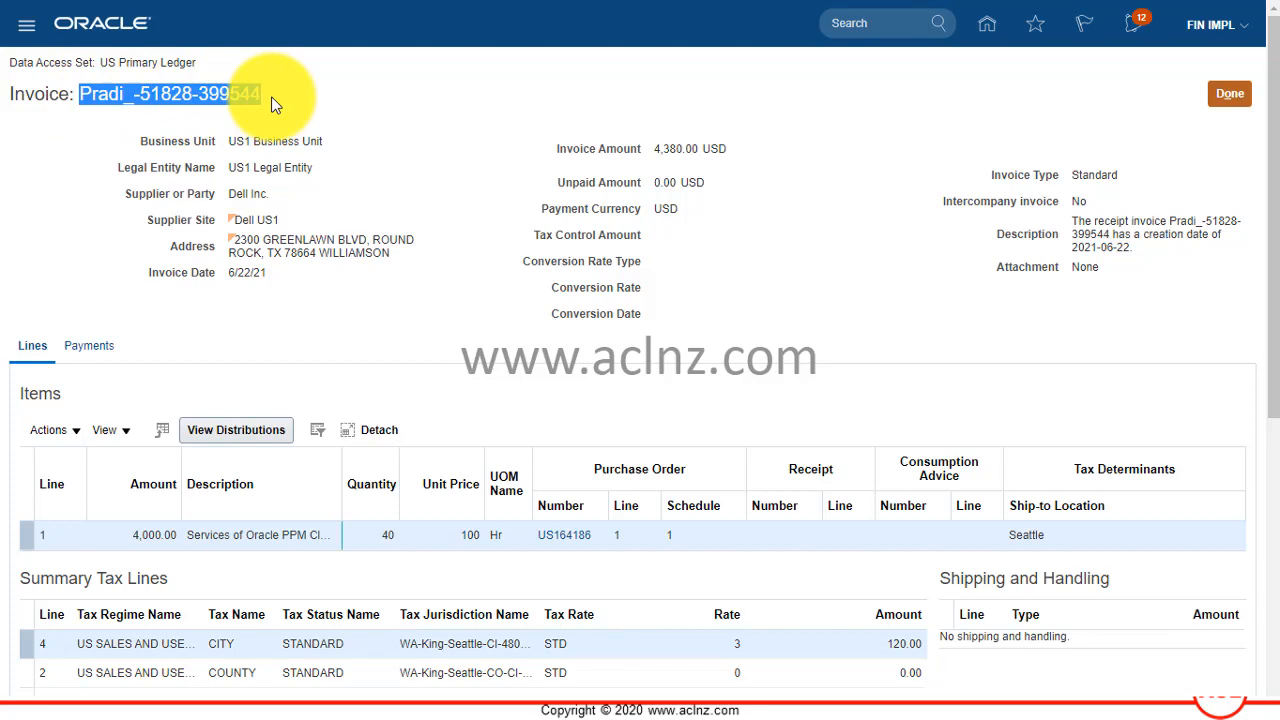
left_click(827, 322)
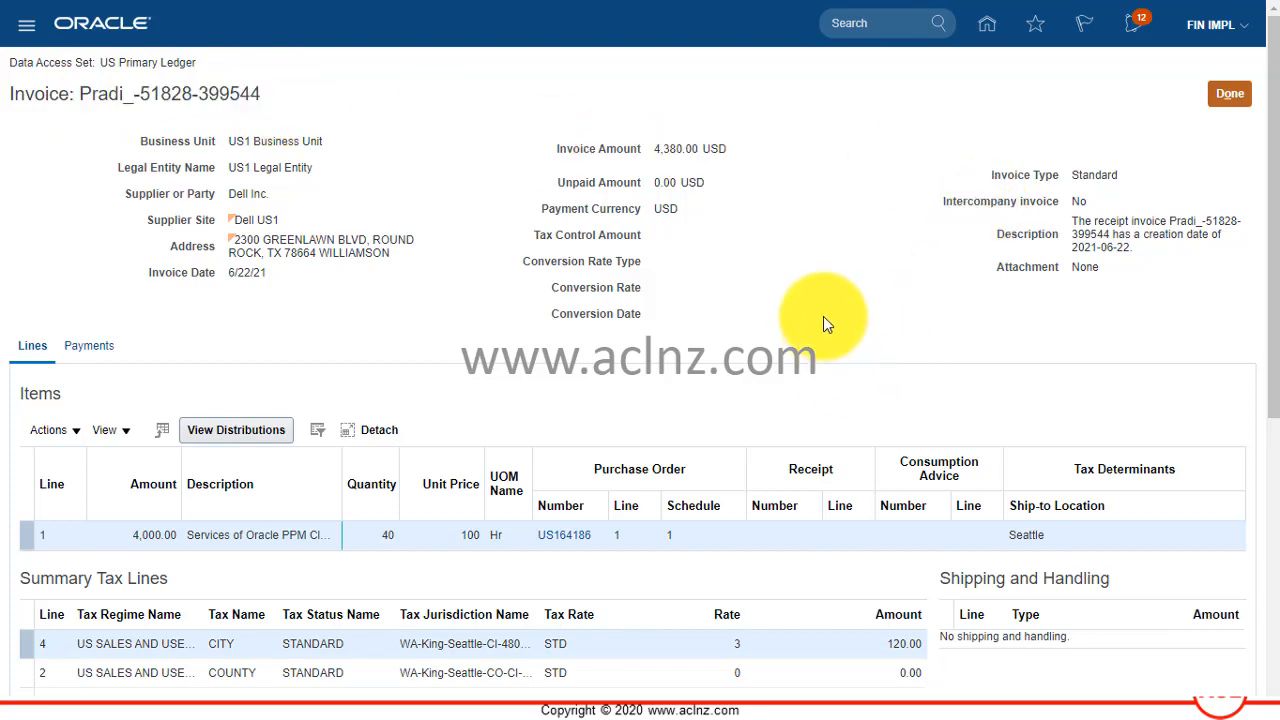
mouse_move(1229, 92)
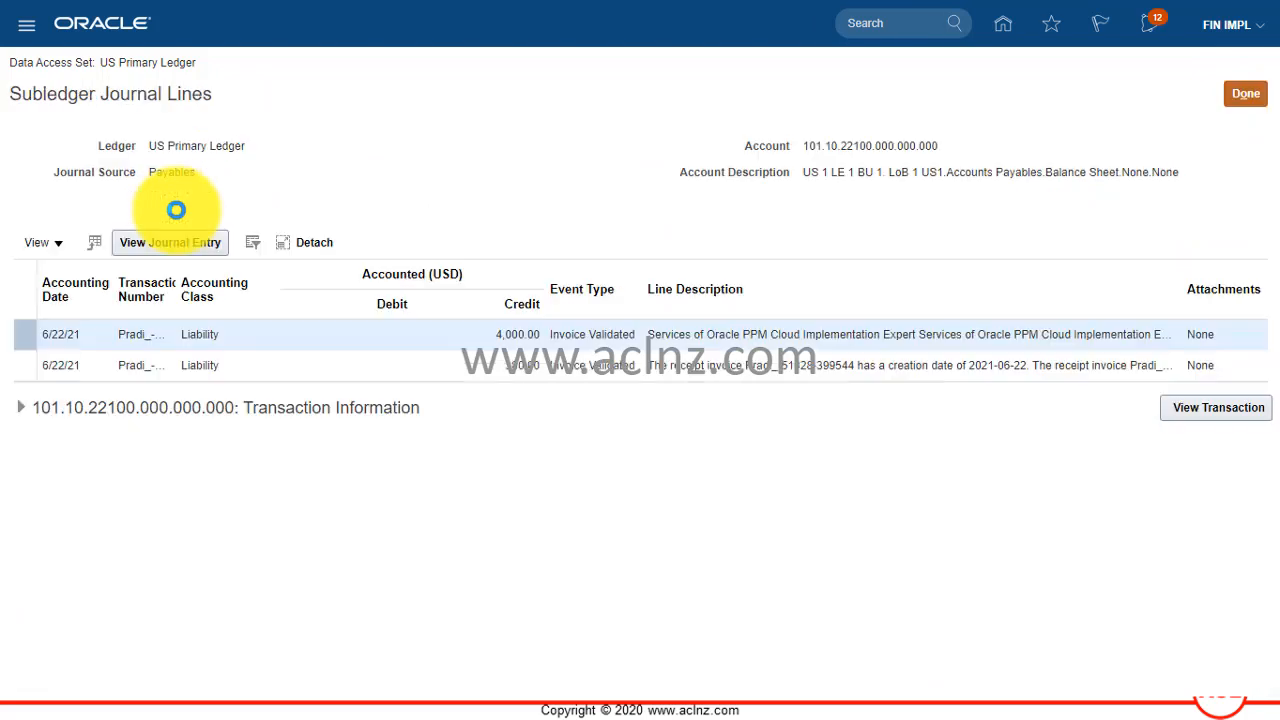
left_click(20, 406)
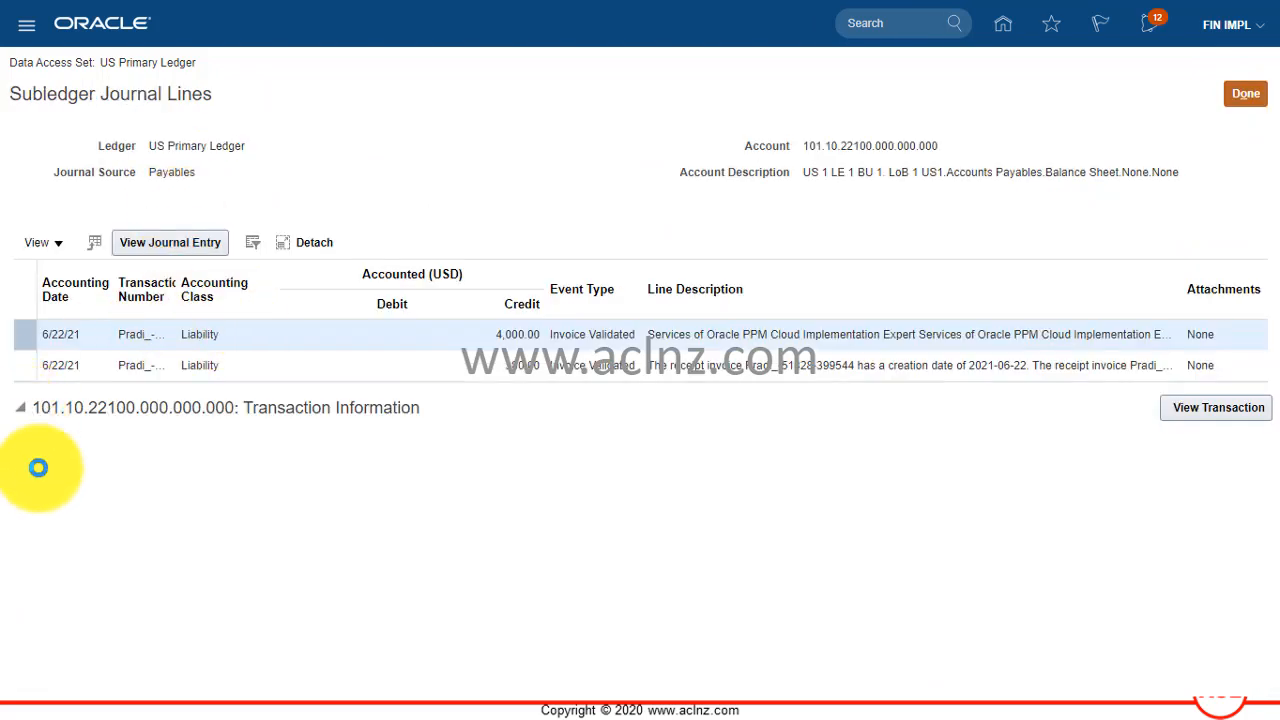
left_click(20, 407)
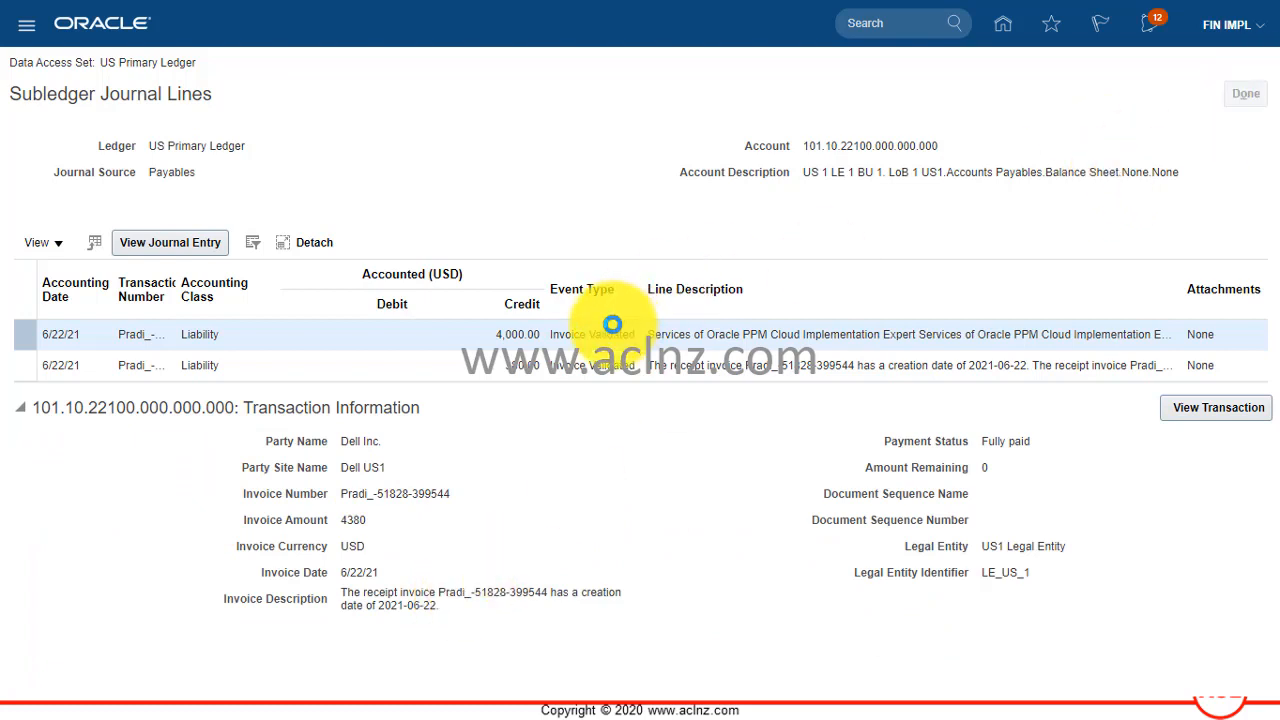
left_click(170, 242)
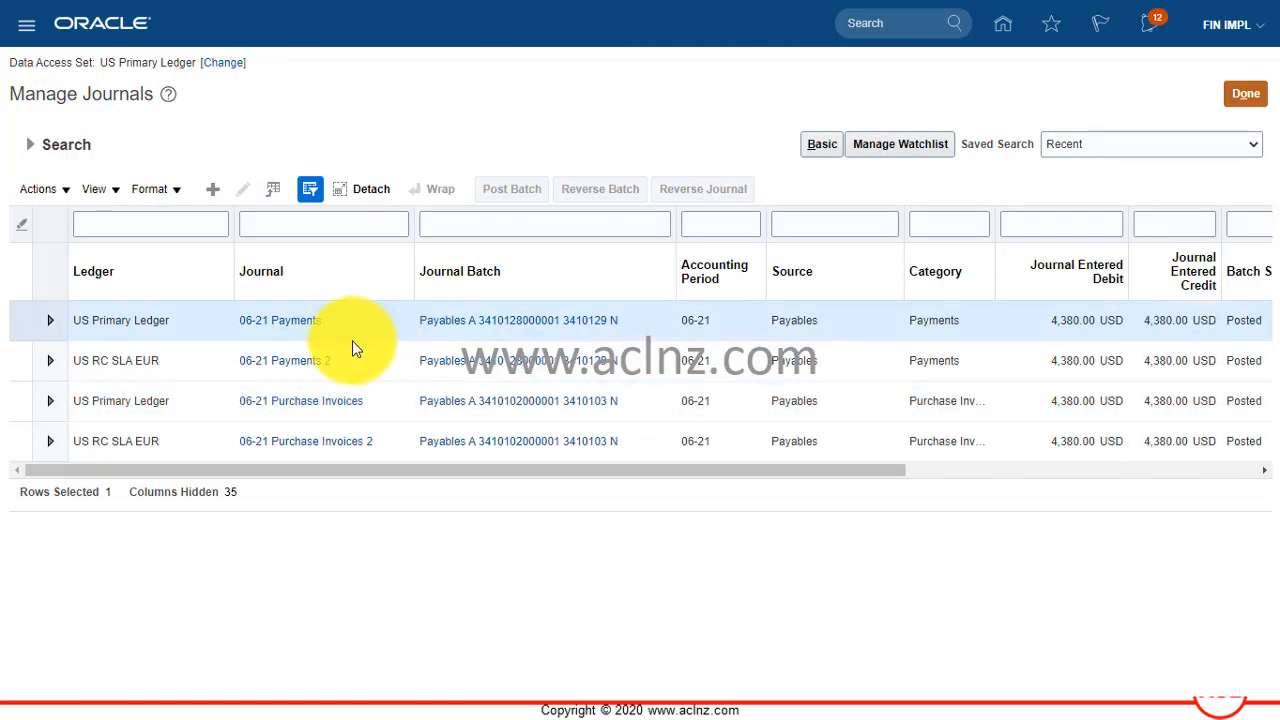
- Open the 06-21 Payments journal and review its 4,380.00 debit line
left_click(279, 320)
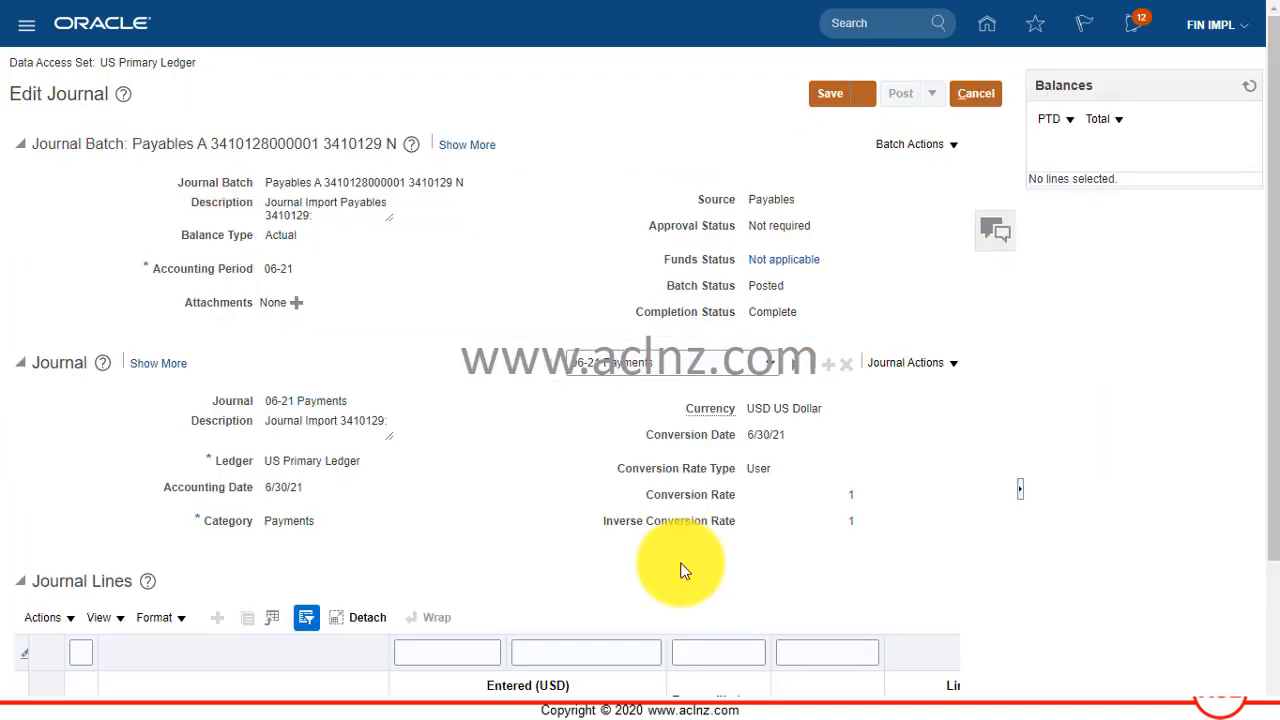
scroll("down", 3)
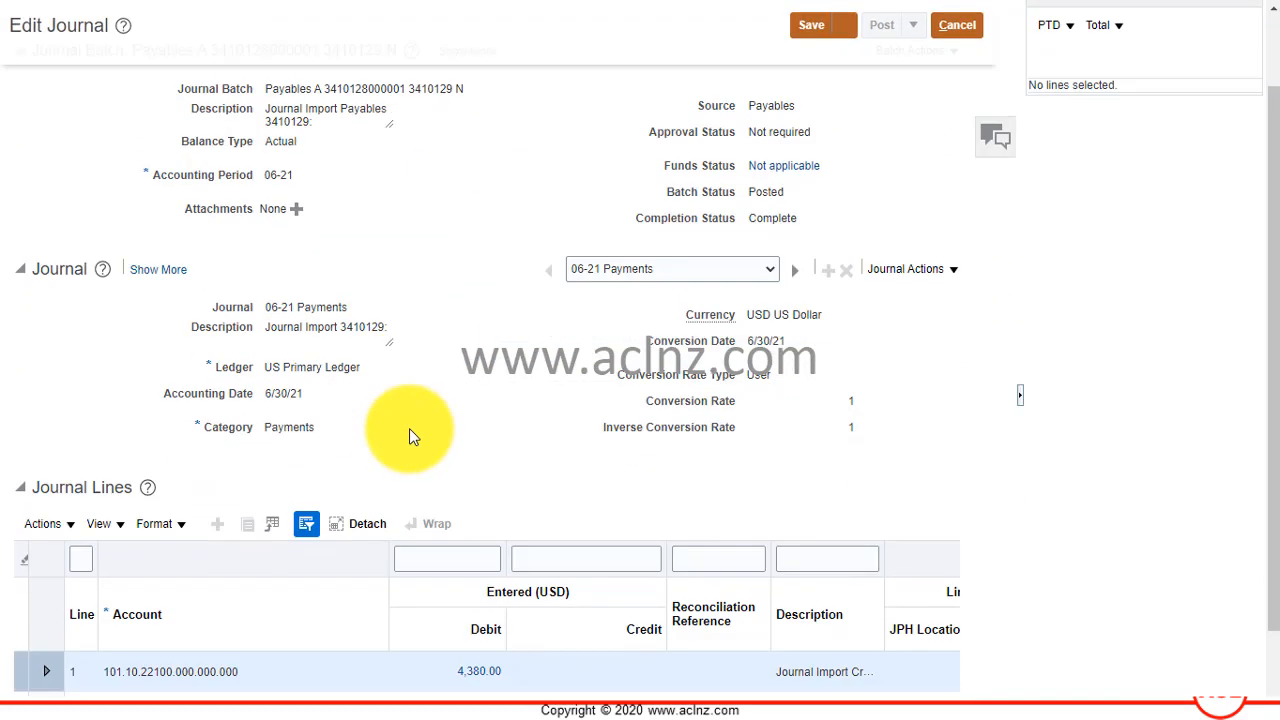
scroll("down", 3)
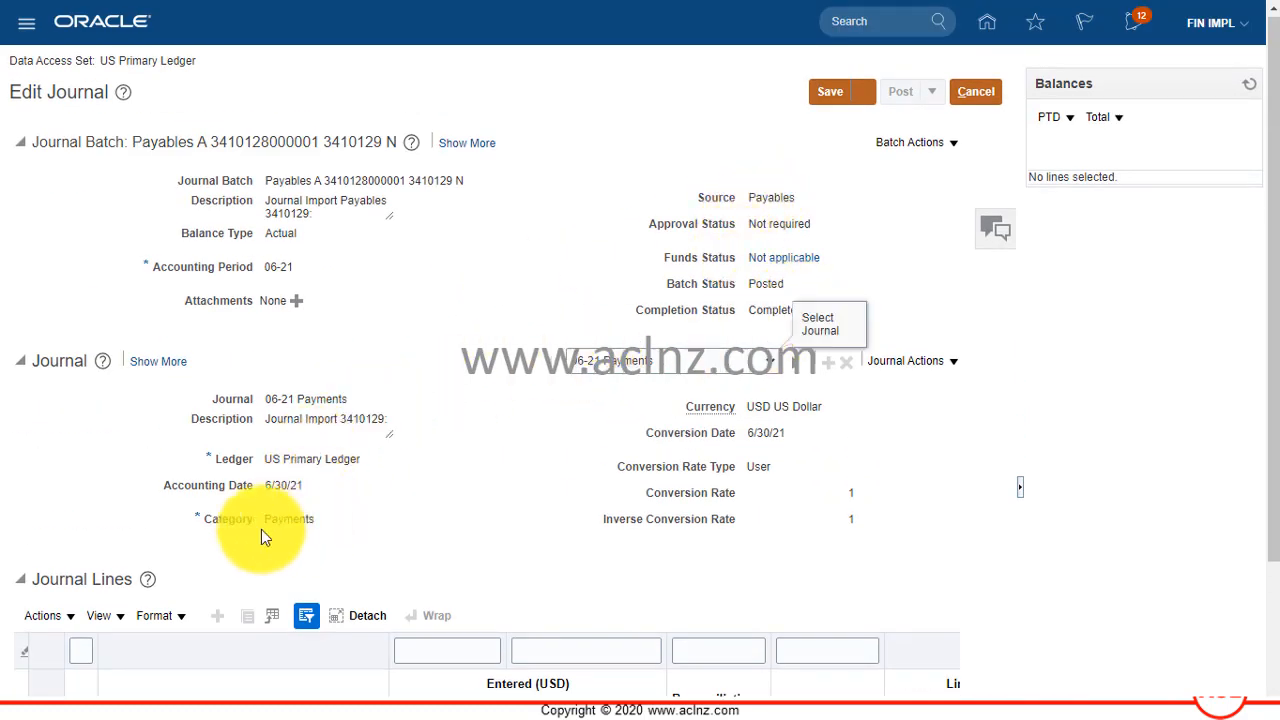
double_click(288, 519)
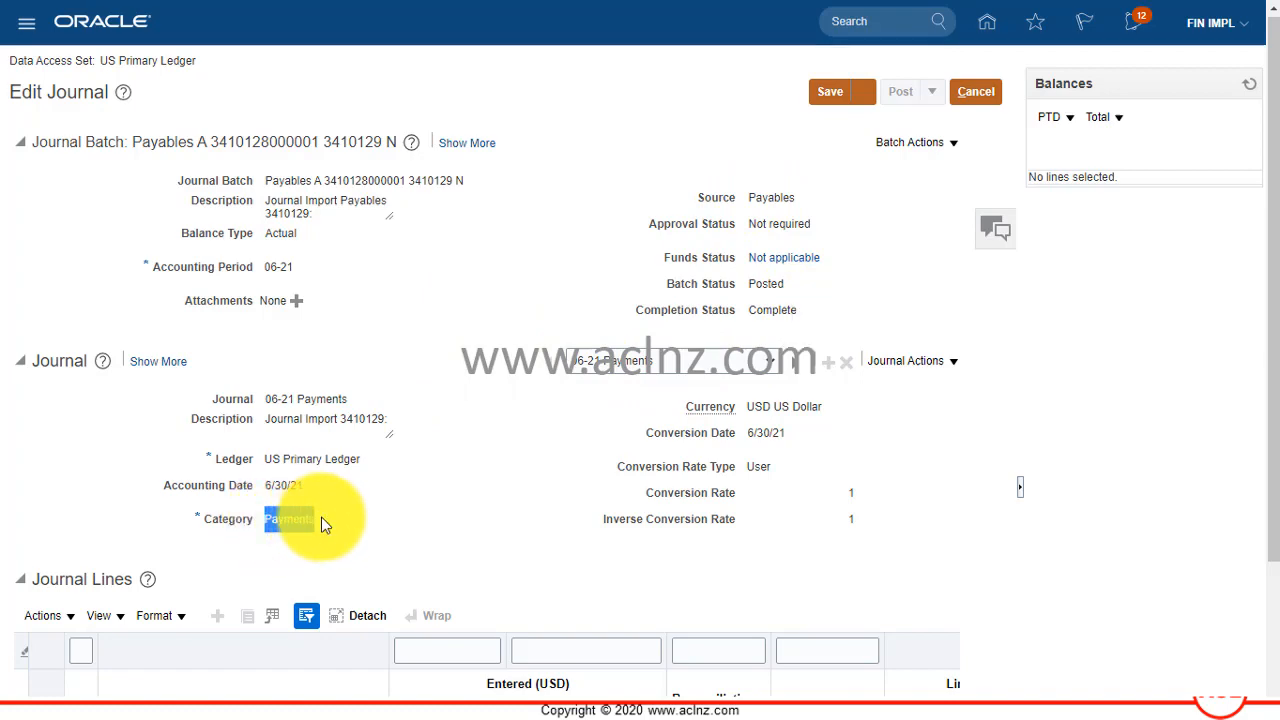
scroll("down", 3)
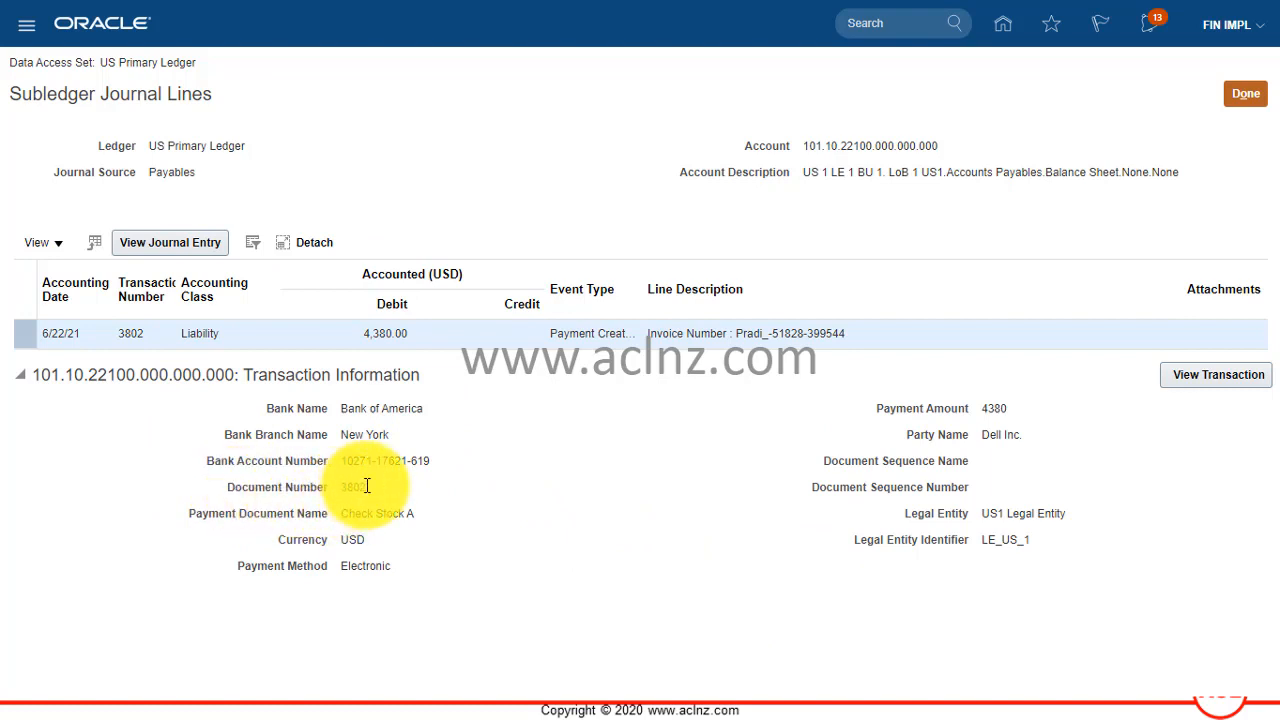
mouse_move(357, 410)
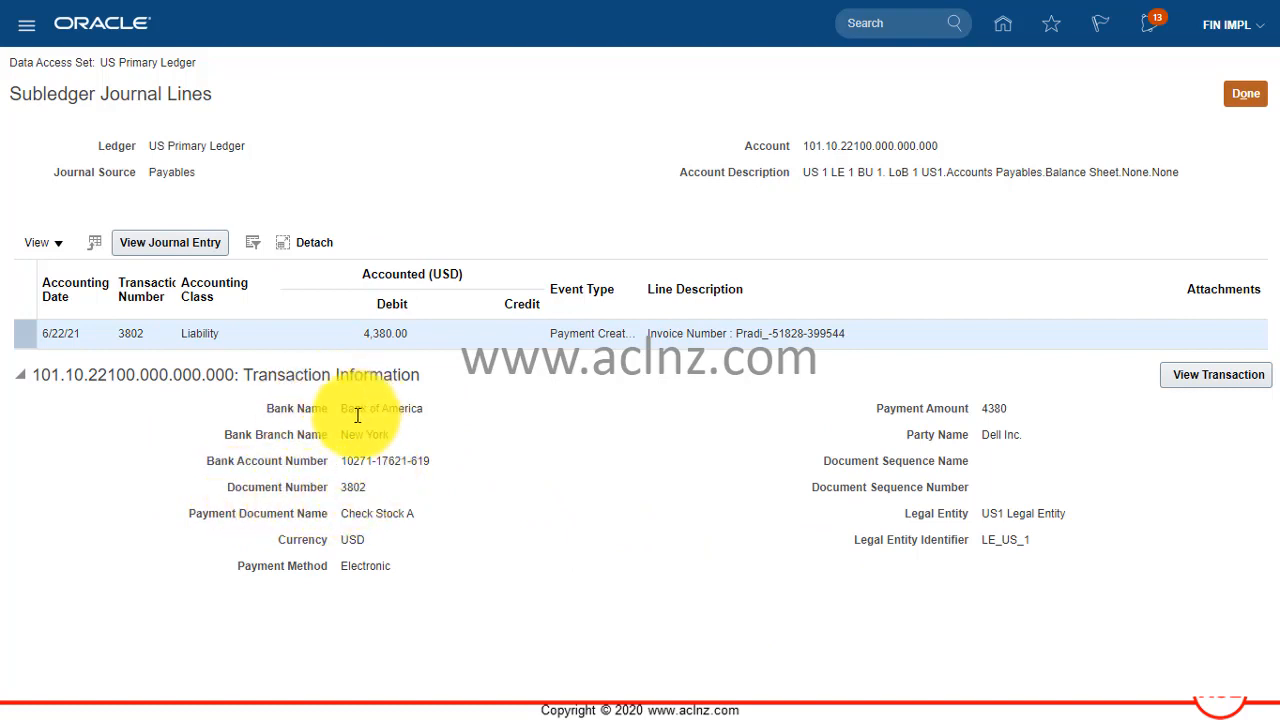
mouse_move(340, 451)
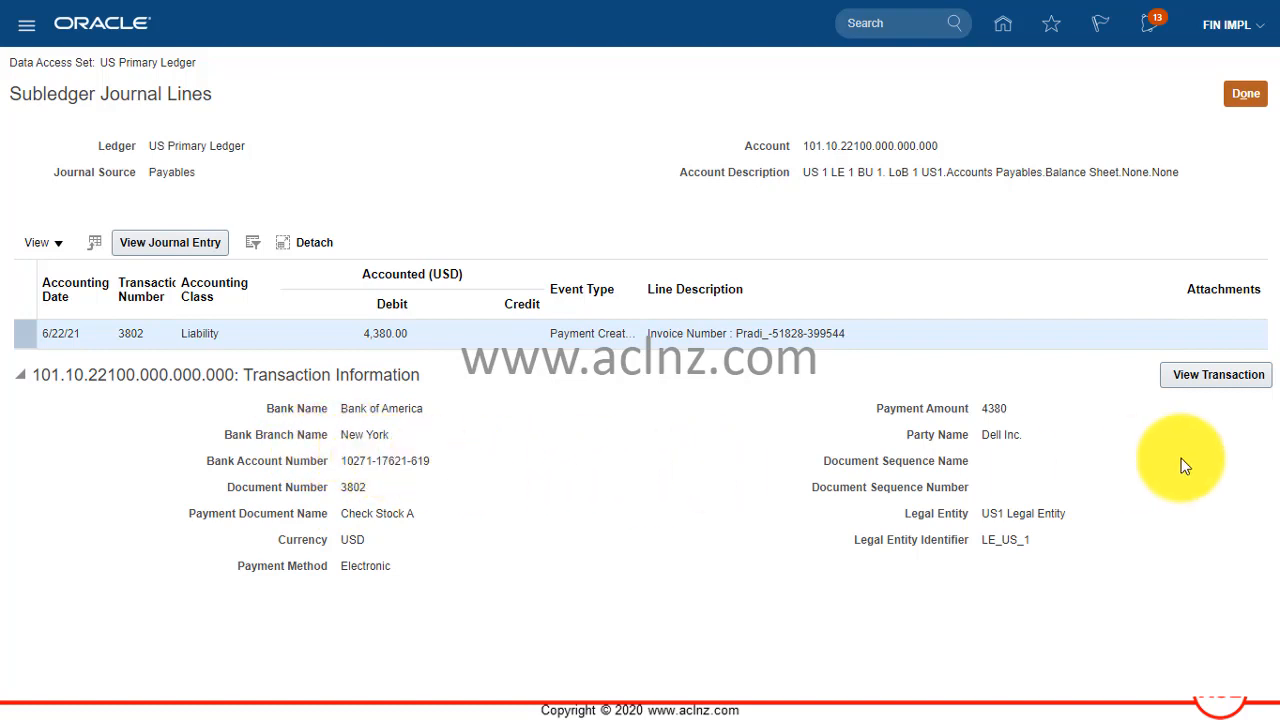
- Open the details of payment 3802 from the subledger journal lines
left_click(1216, 375)
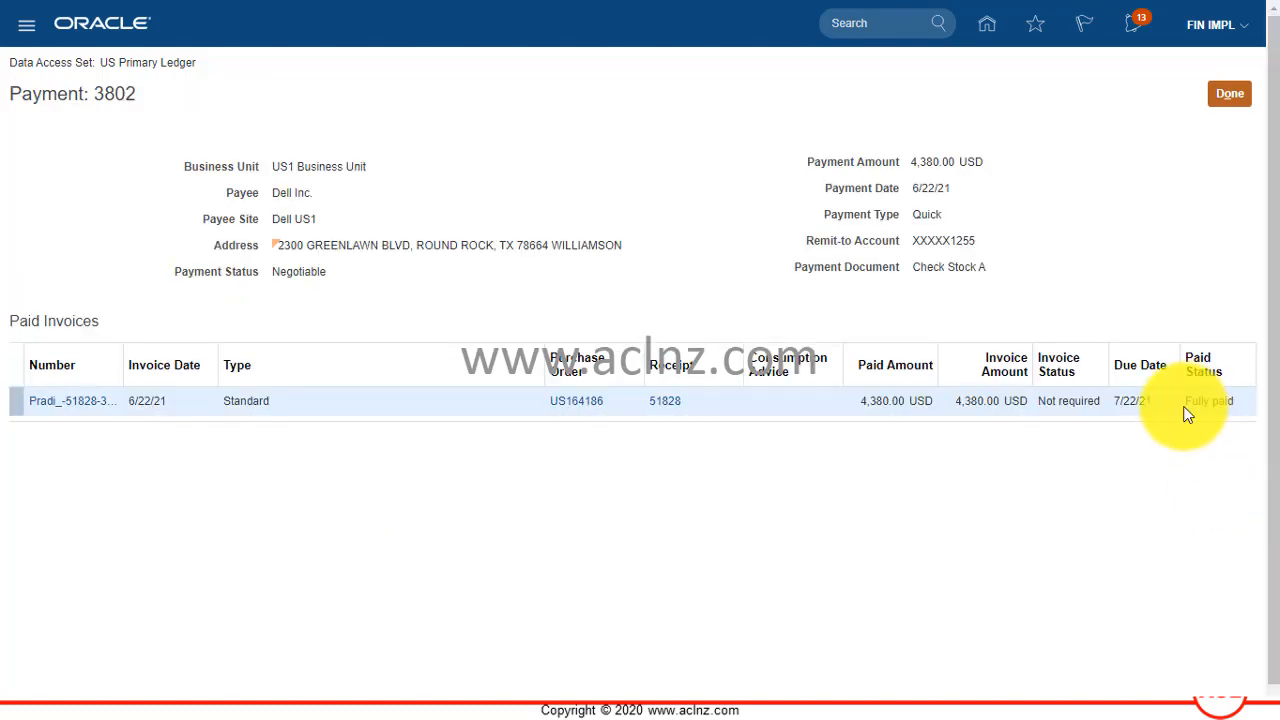
mouse_move(577, 474)
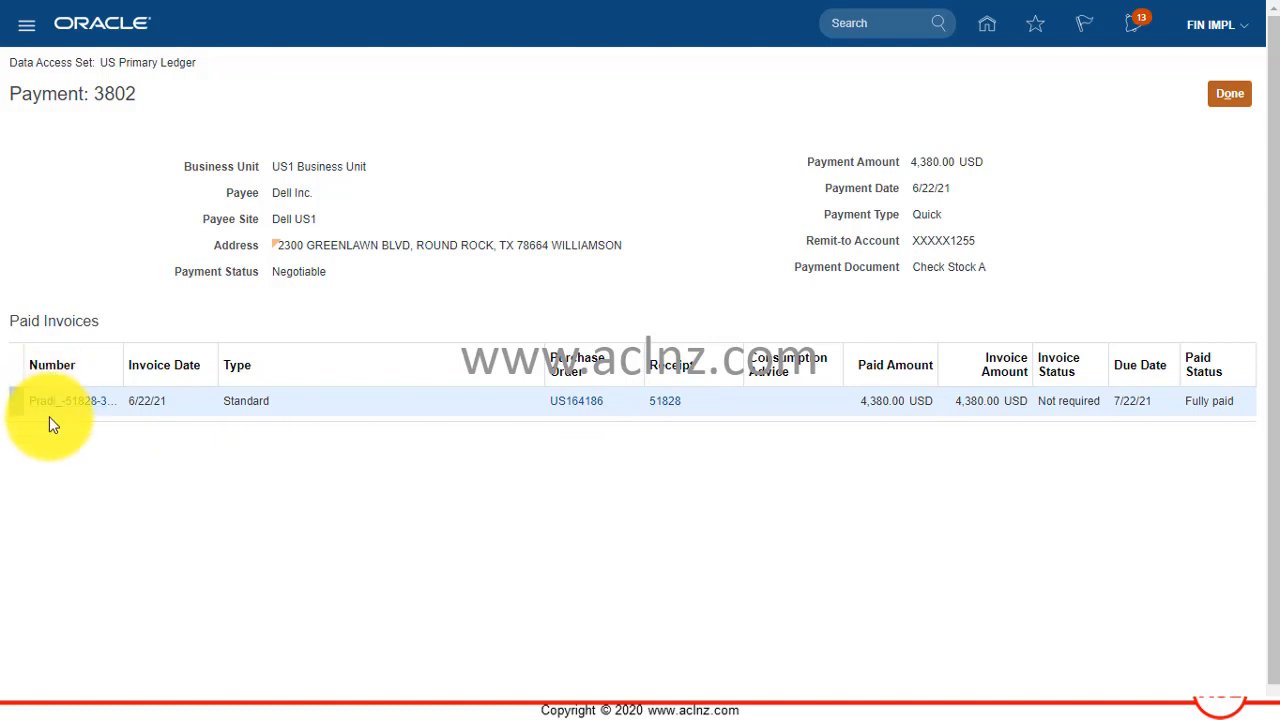
mouse_move(63, 416)
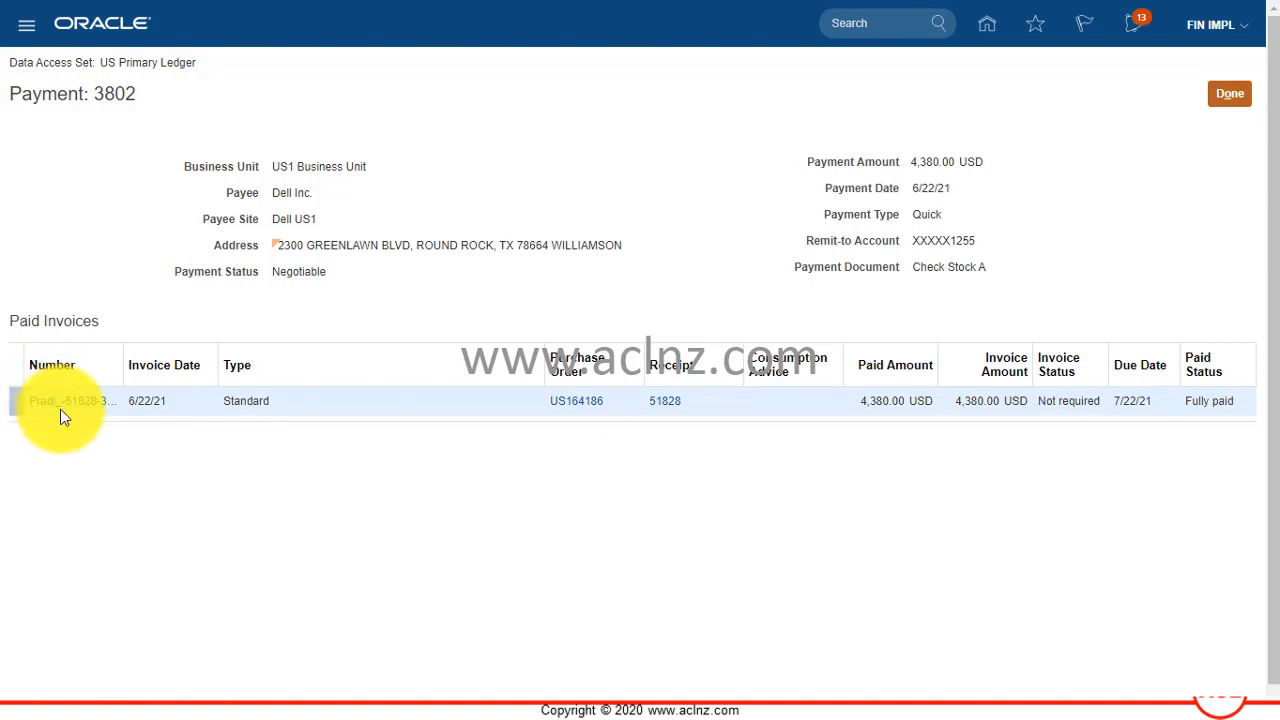
mouse_move(522, 418)
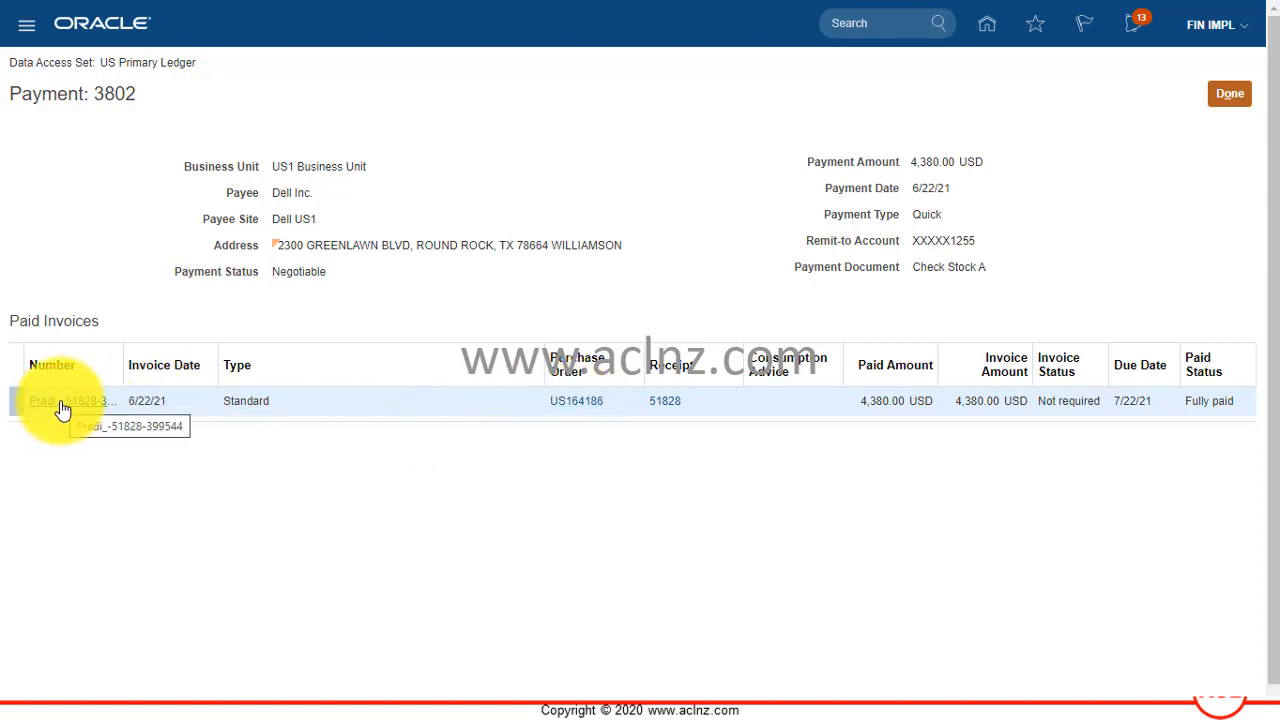
mouse_move(630, 392)
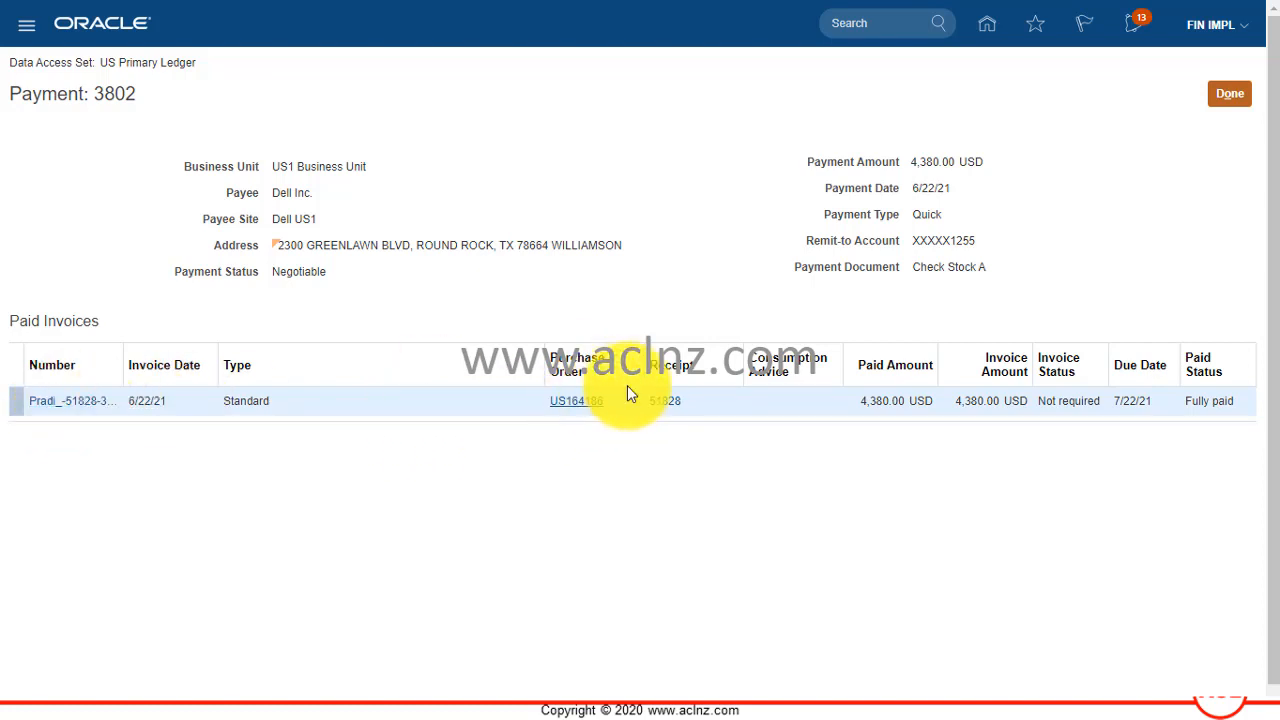
mouse_move(1082, 176)
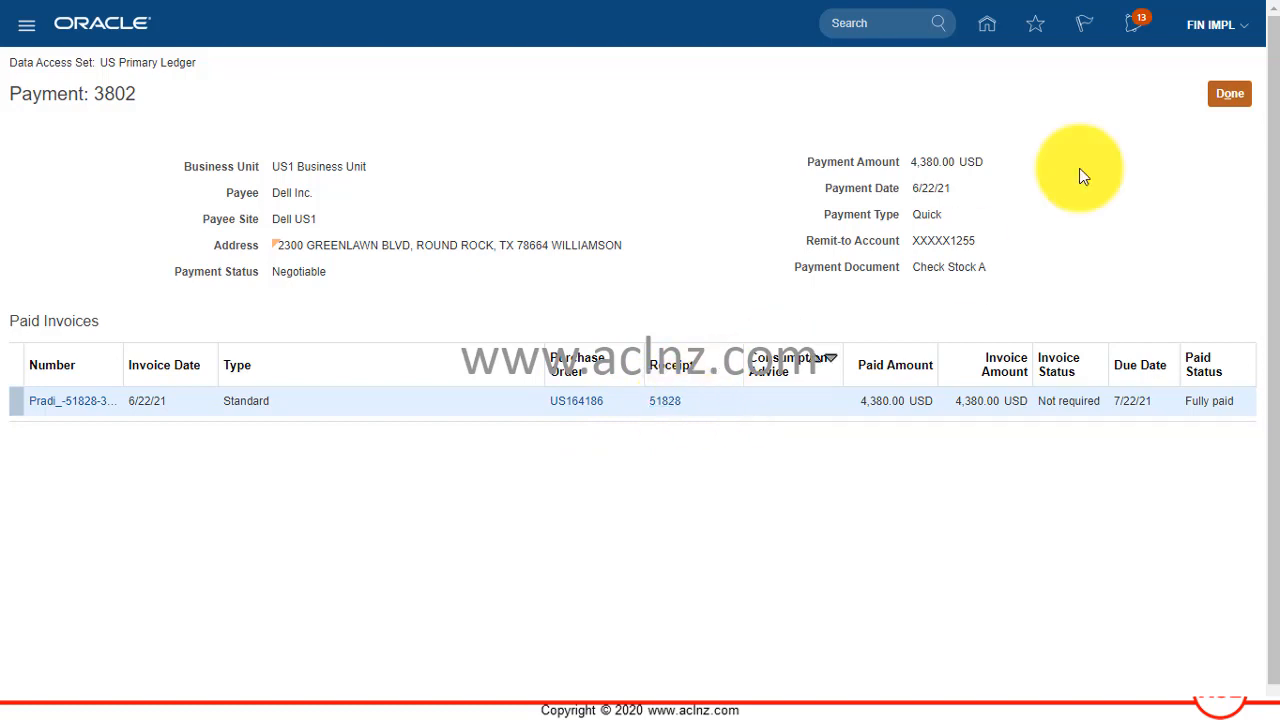
- Finish reviewing payment 3802 and its 4,380.00 paid invoice, returning to subledger lines
left_click(1229, 93)
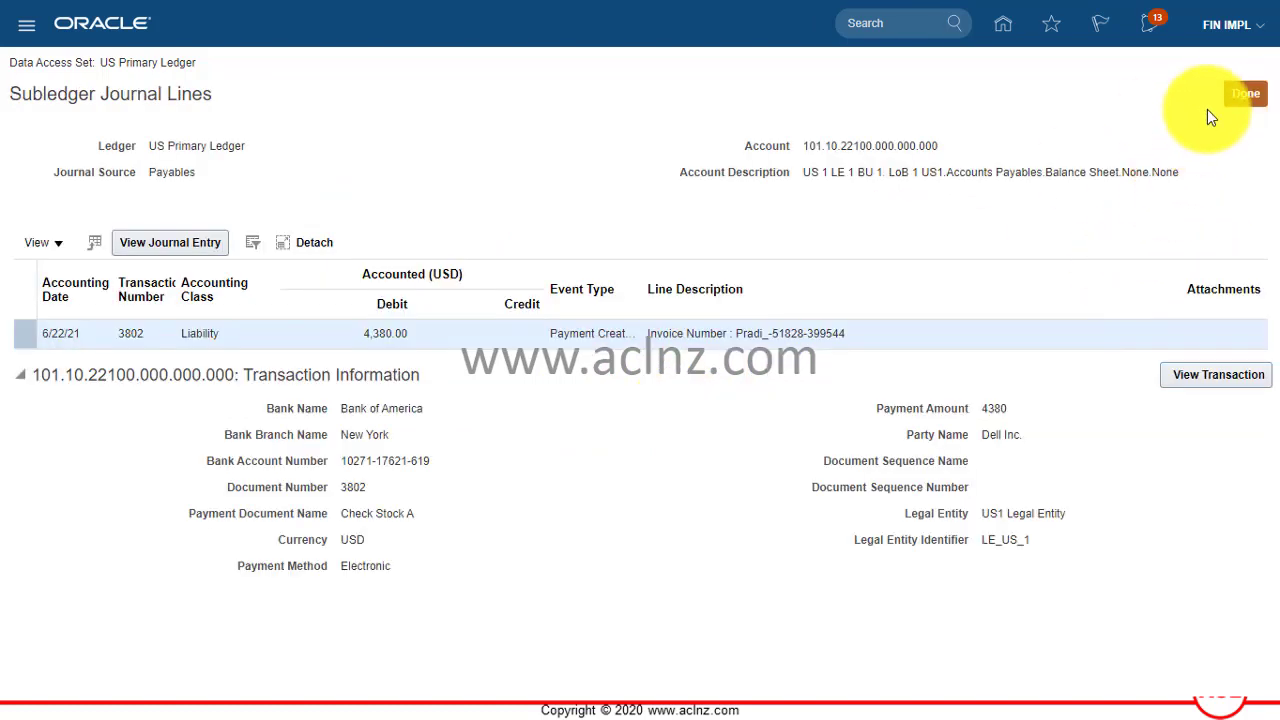
- Return from Subledger Journal Lines to the Edit Journal page for 06-21 Payments
left_click(1243, 92)
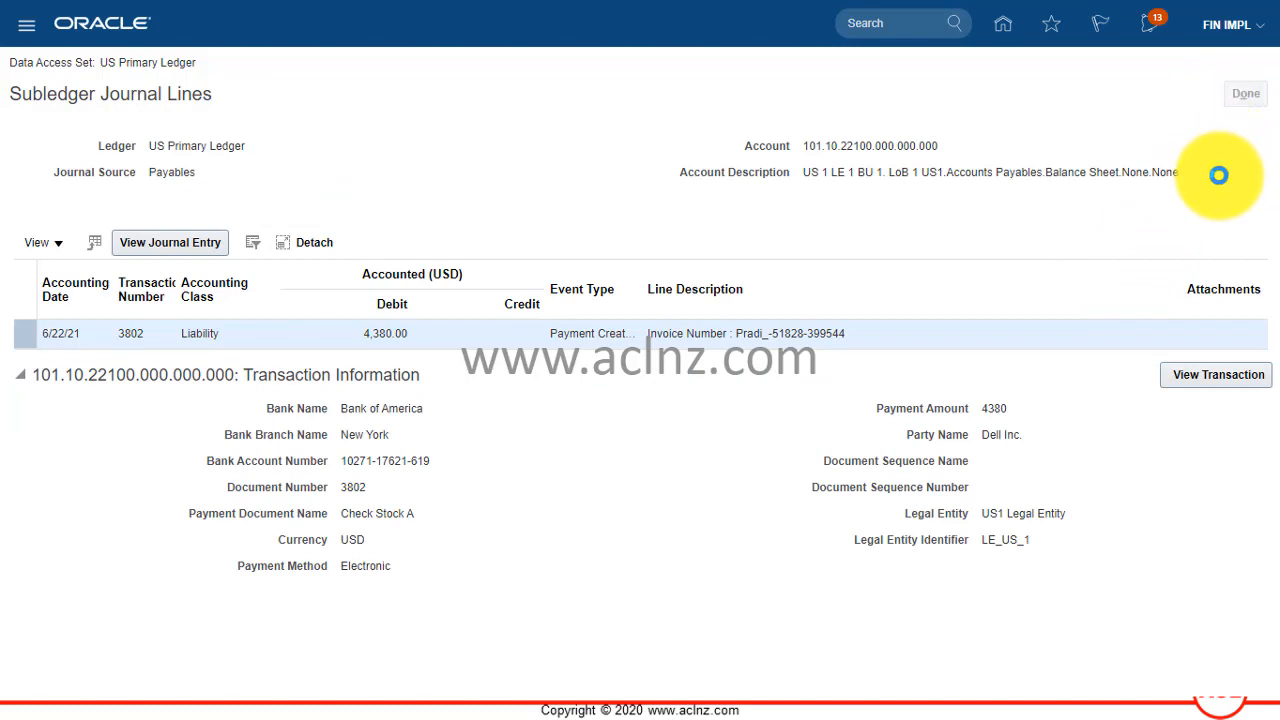
left_click(170, 242)
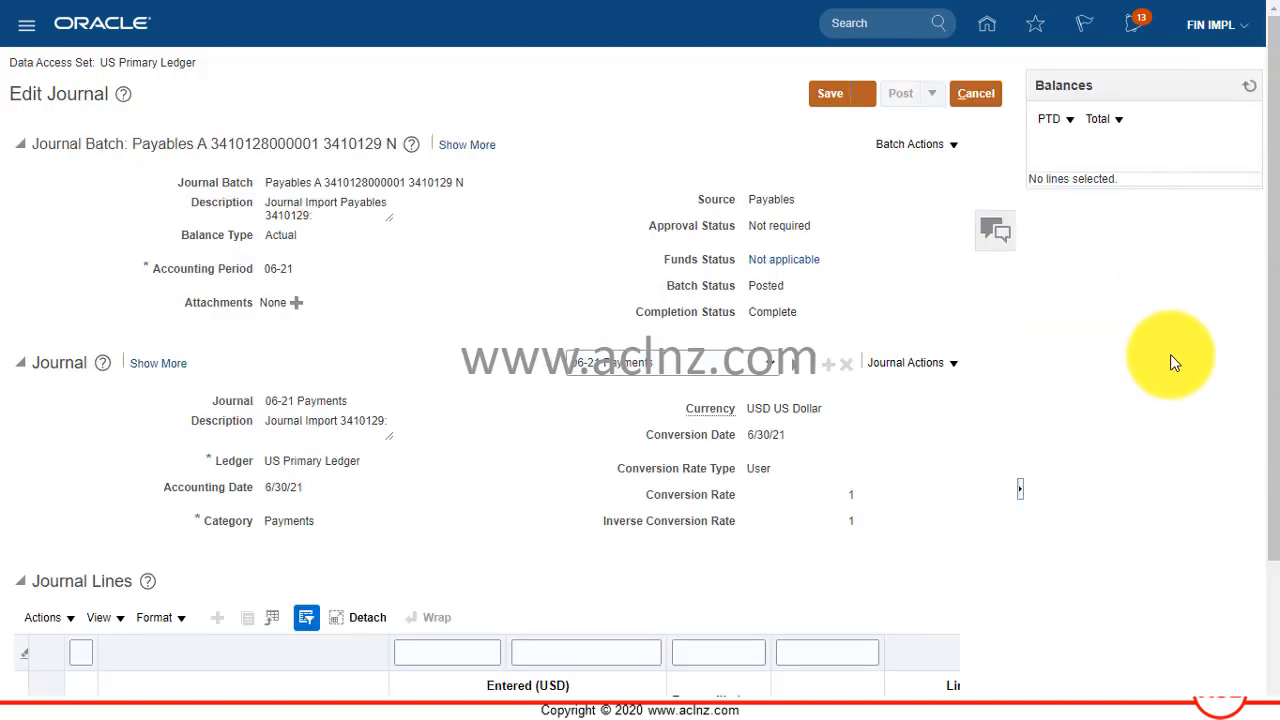